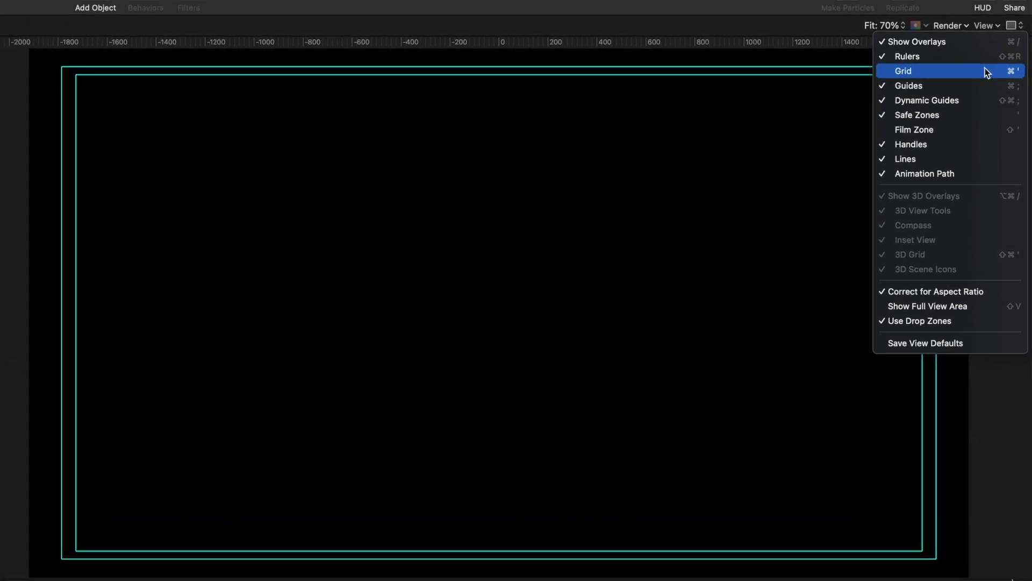
# Turn on the canvas grid and switch Motion Settings to the Canvas preferences
pyautogui.click(903, 71)
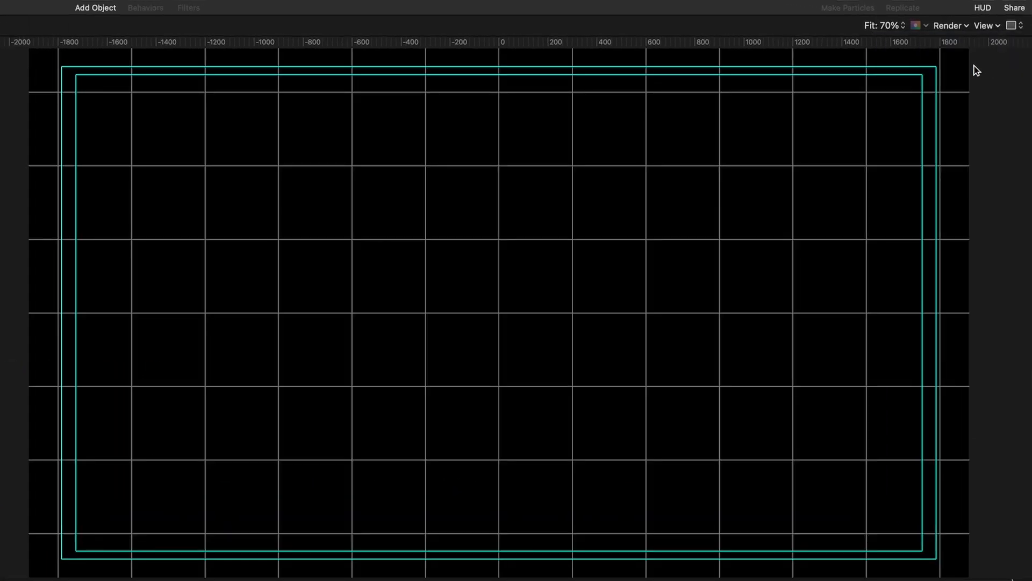
pyautogui.moveTo(245, 211)
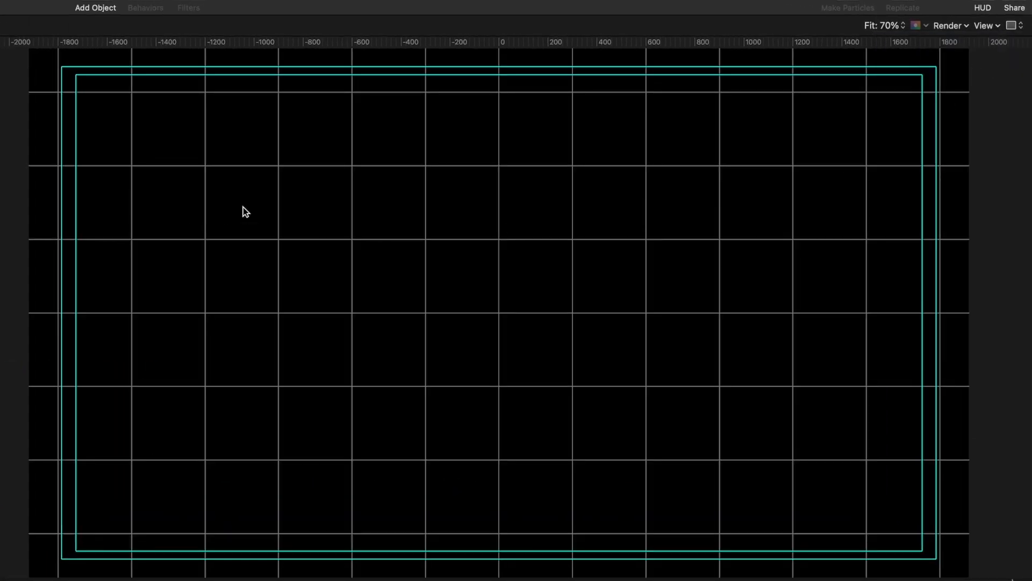
pyautogui.moveTo(477, 230)
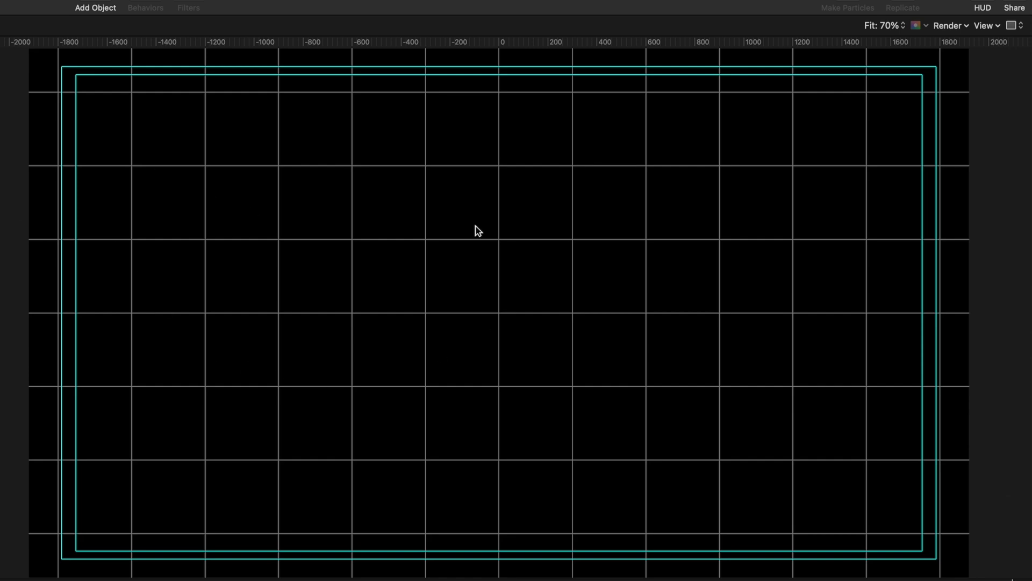
pyautogui.moveTo(334, 486)
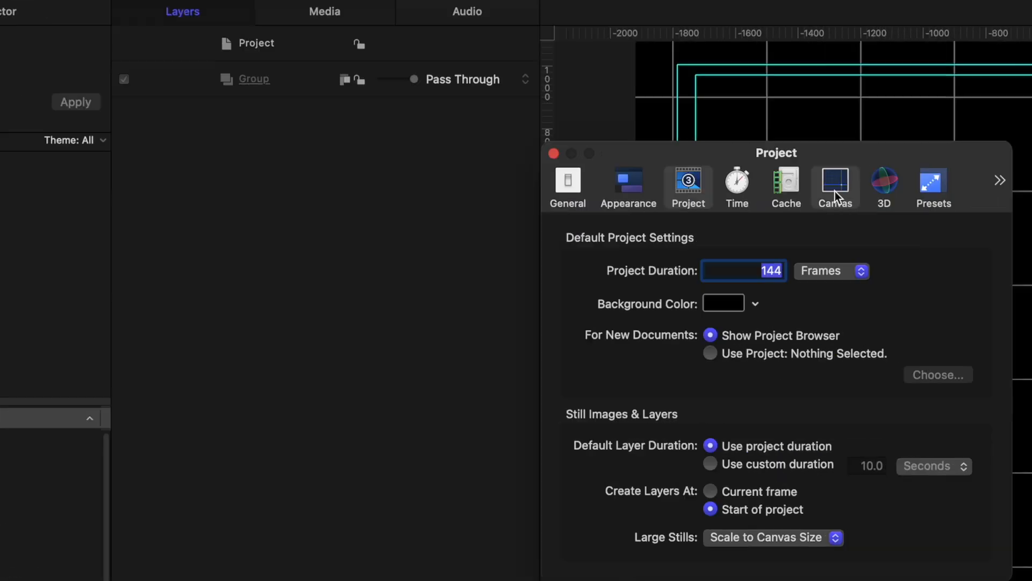
pyautogui.click(834, 184)
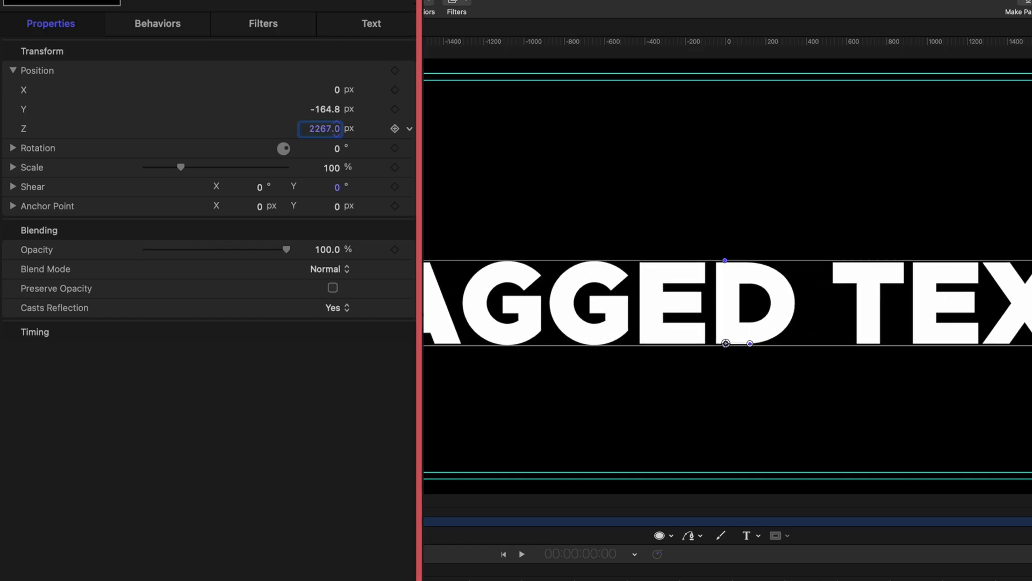
# Set the text layer's Position Z to 4115 px and bring up the Render quality menu
pyautogui.write('4115.0')
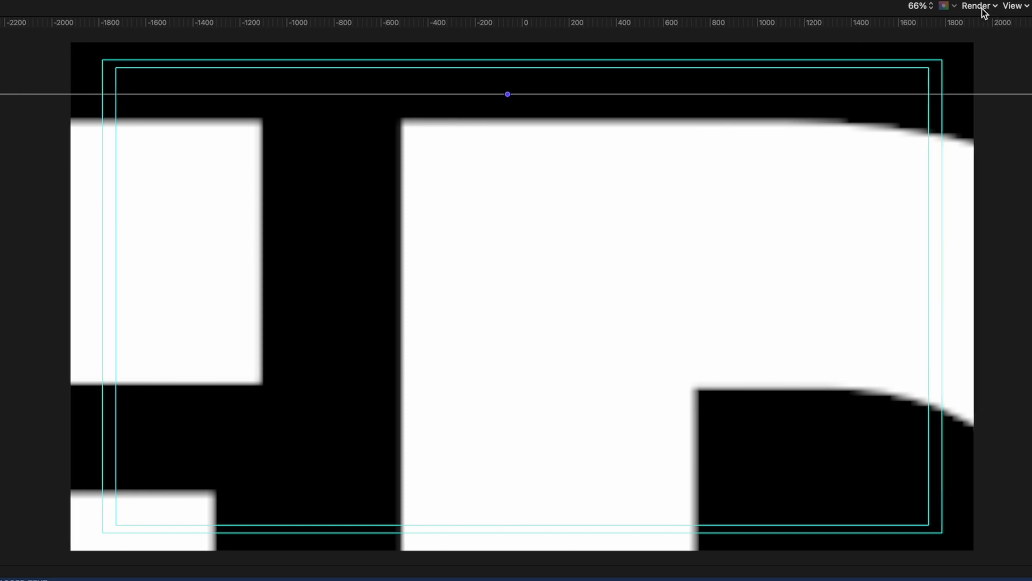
pyautogui.click(978, 6)
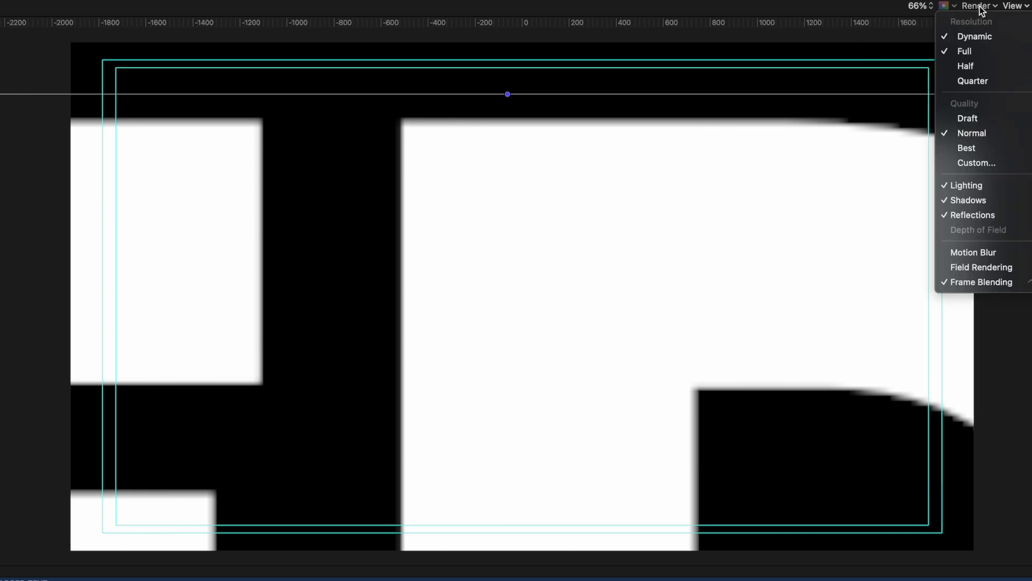
pyautogui.moveTo(984, 105)
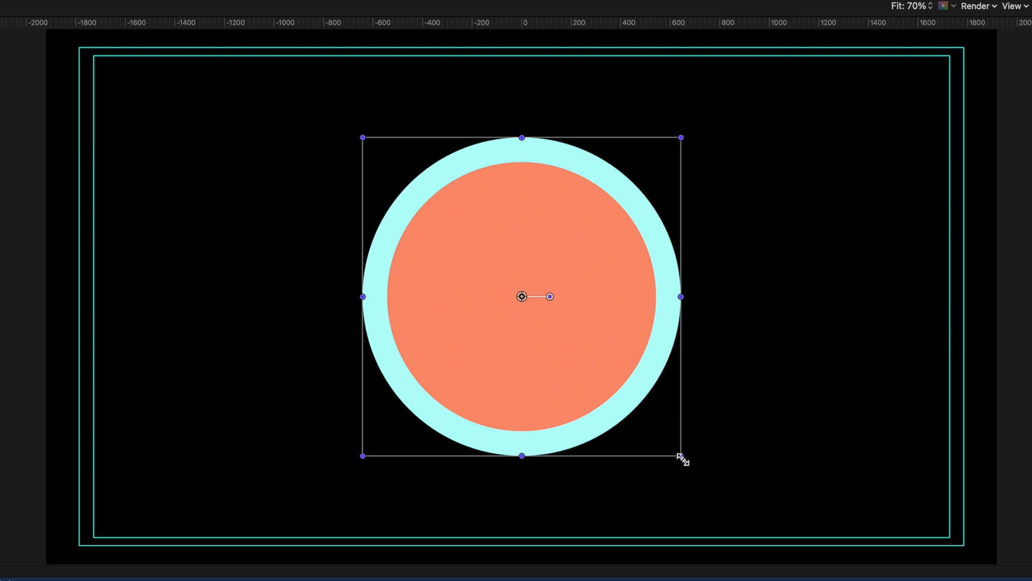
pyautogui.moveTo(683, 459)
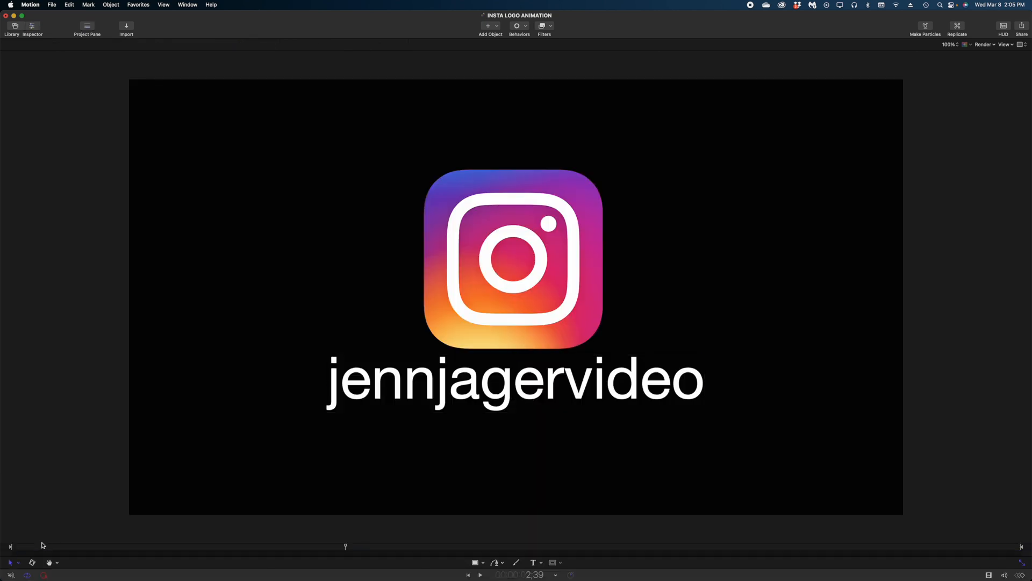
# Open the INSTA LOGO ANIMATION project in the canvas
pyautogui.click(479, 574)
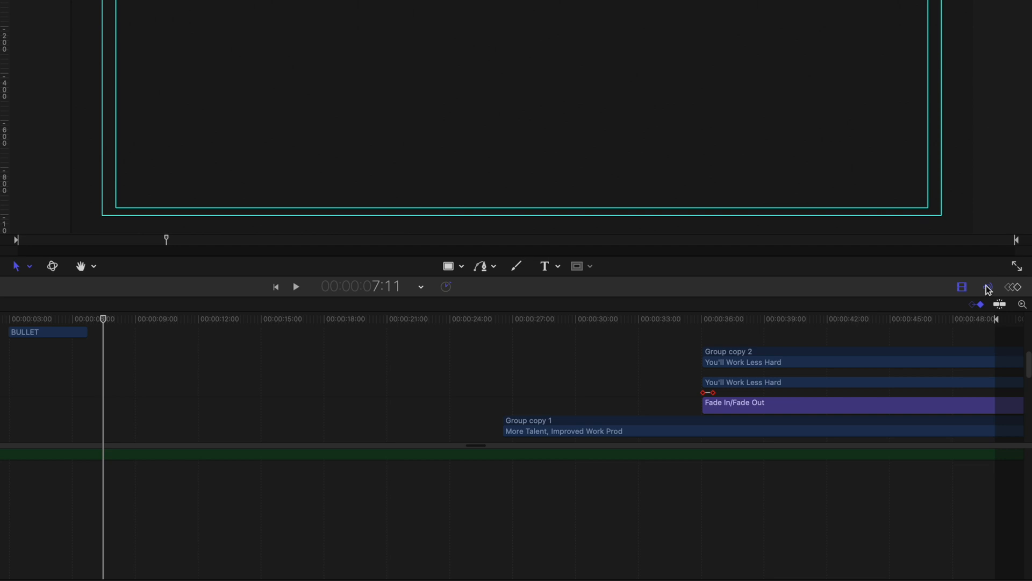
pyautogui.moveTo(988, 287)
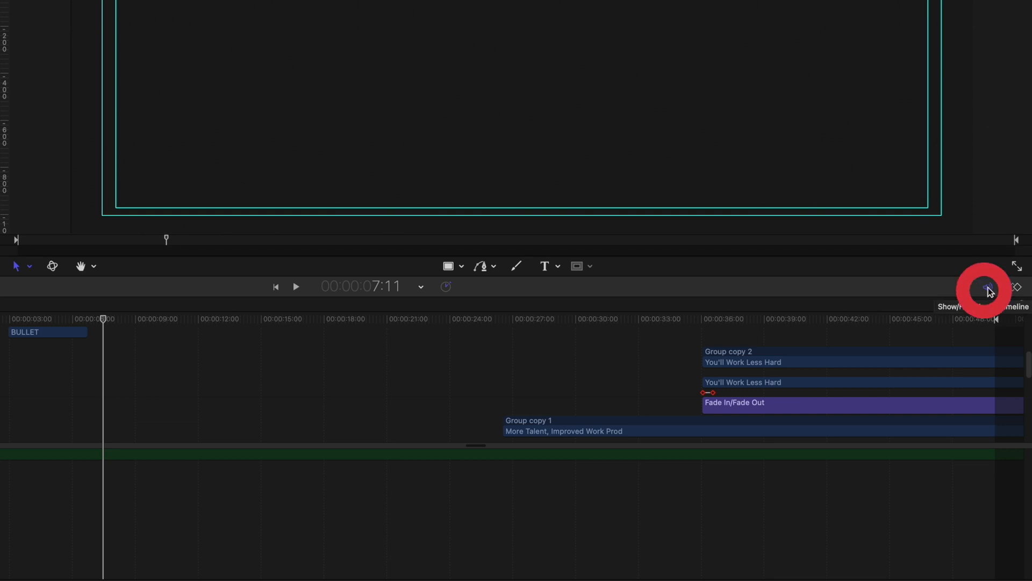
# Show the audio timeline and split the voiceover clip at the playhead (14:18) via Edit > Split
pyautogui.click(987, 288)
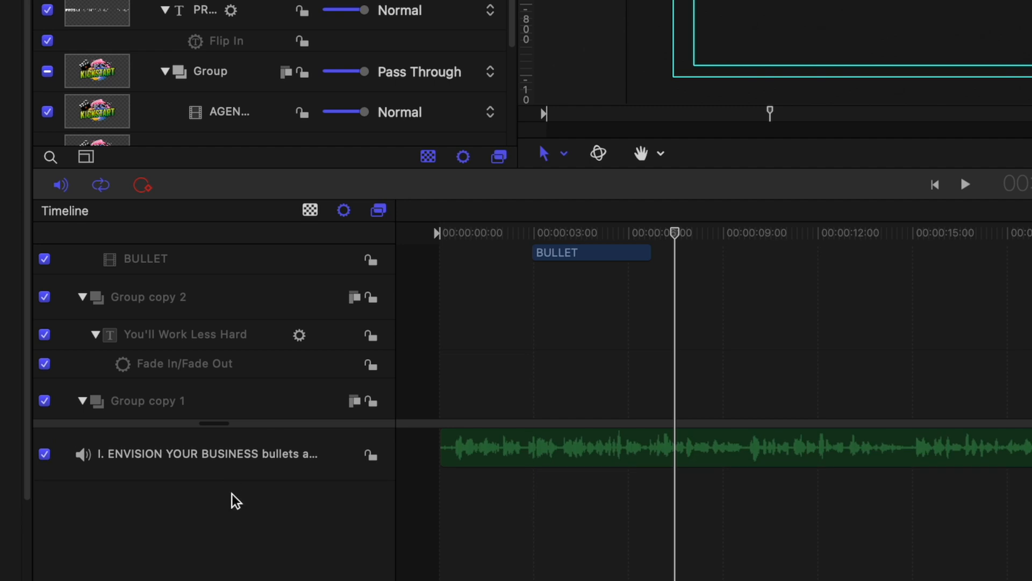
pyautogui.moveTo(653, 465)
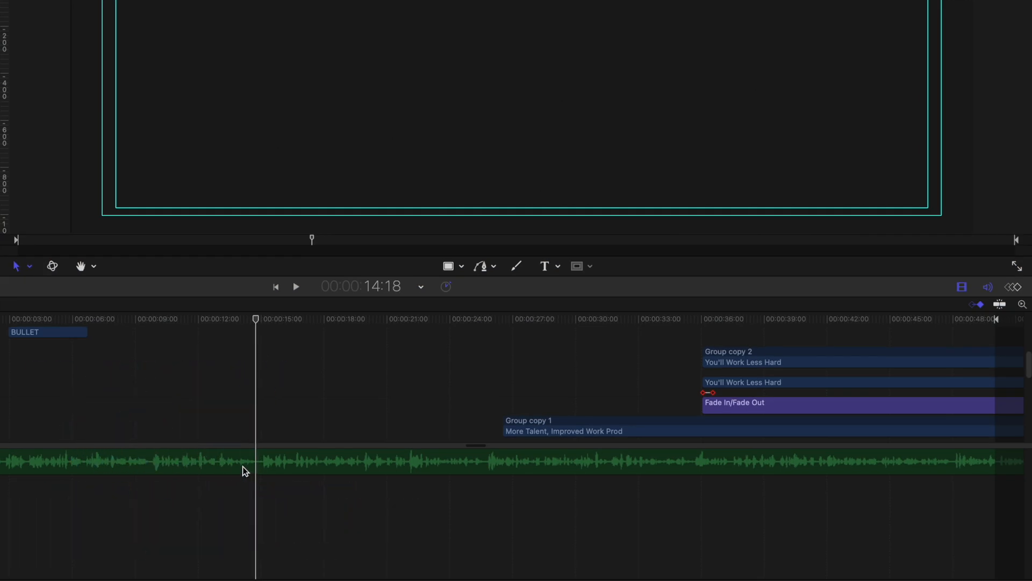
pyautogui.click(244, 462)
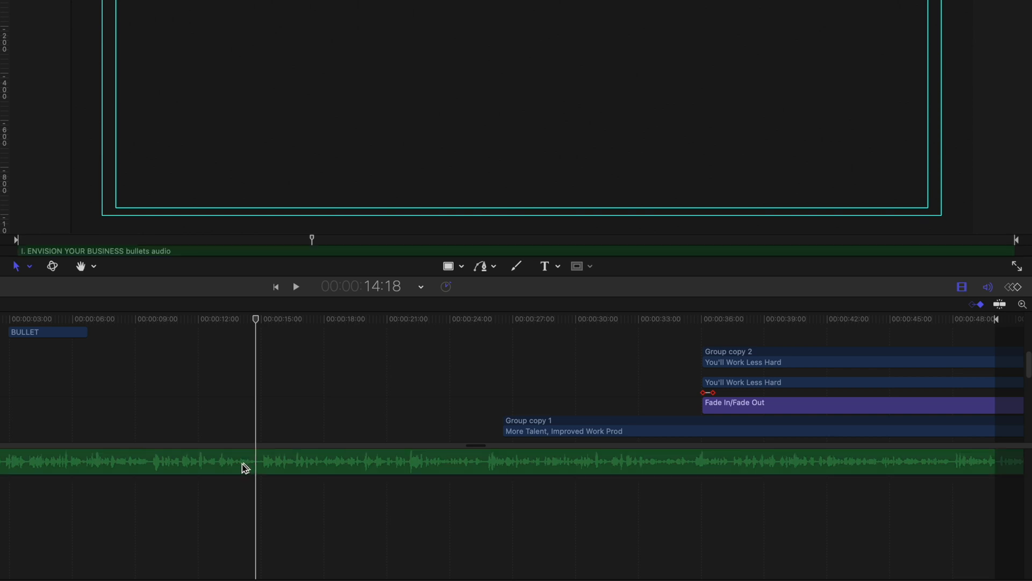
pyautogui.click(236, 9)
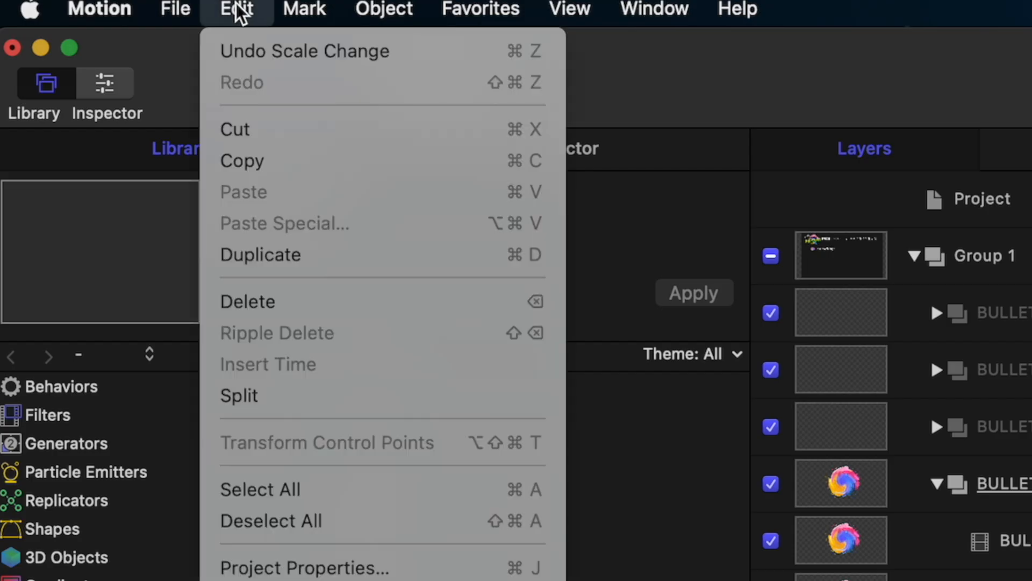
pyautogui.moveTo(249, 394)
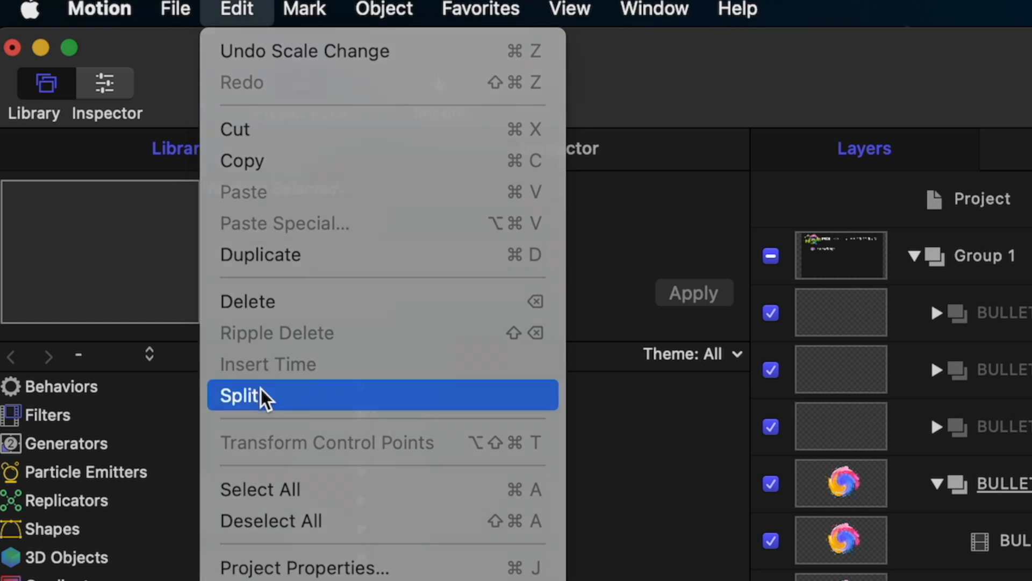
pyautogui.click(246, 395)
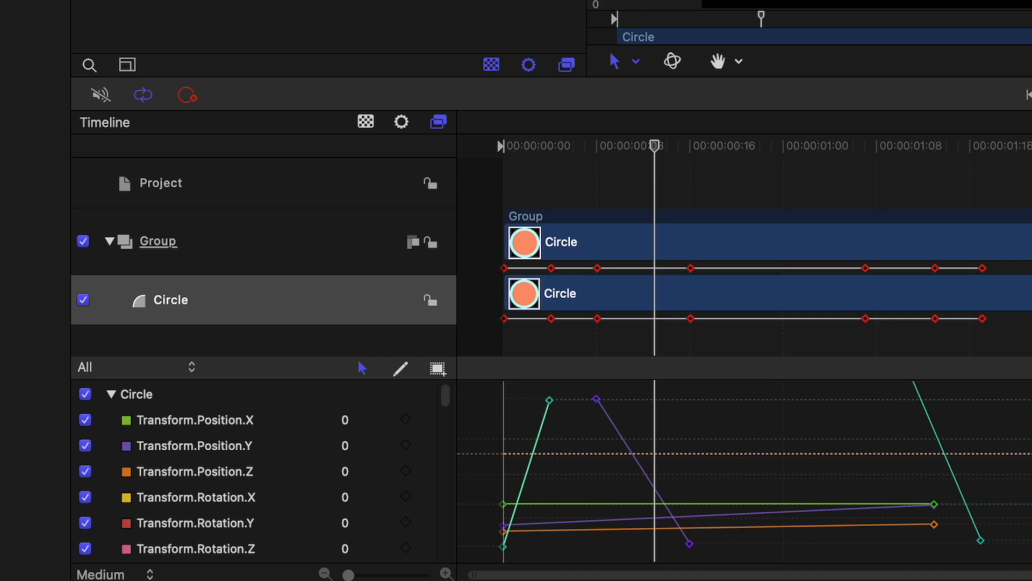
pyautogui.moveTo(616, 227)
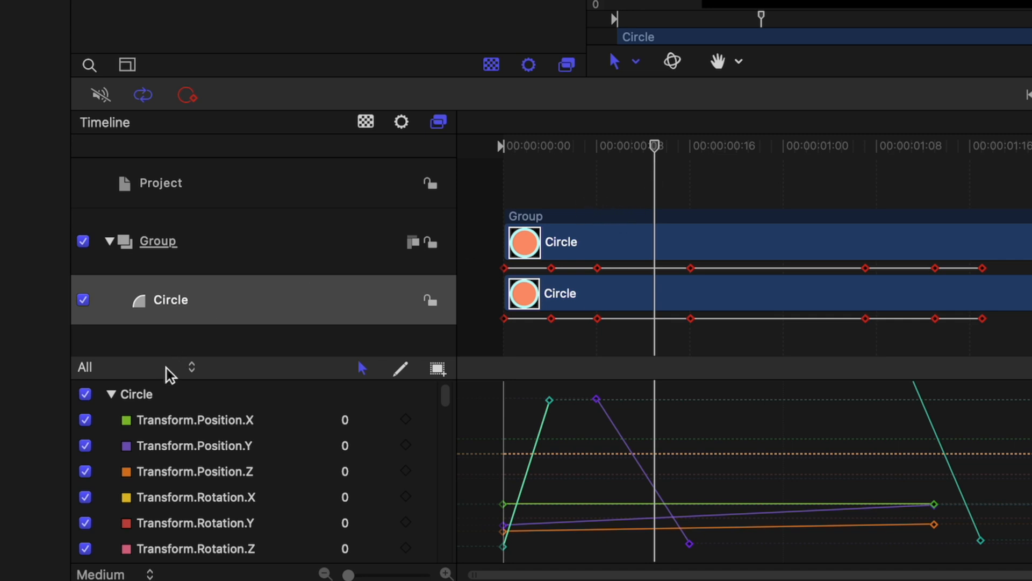
# Show only the Position curve set for the circle and hide Position Y and Z, leaving Position X
pyautogui.click(131, 366)
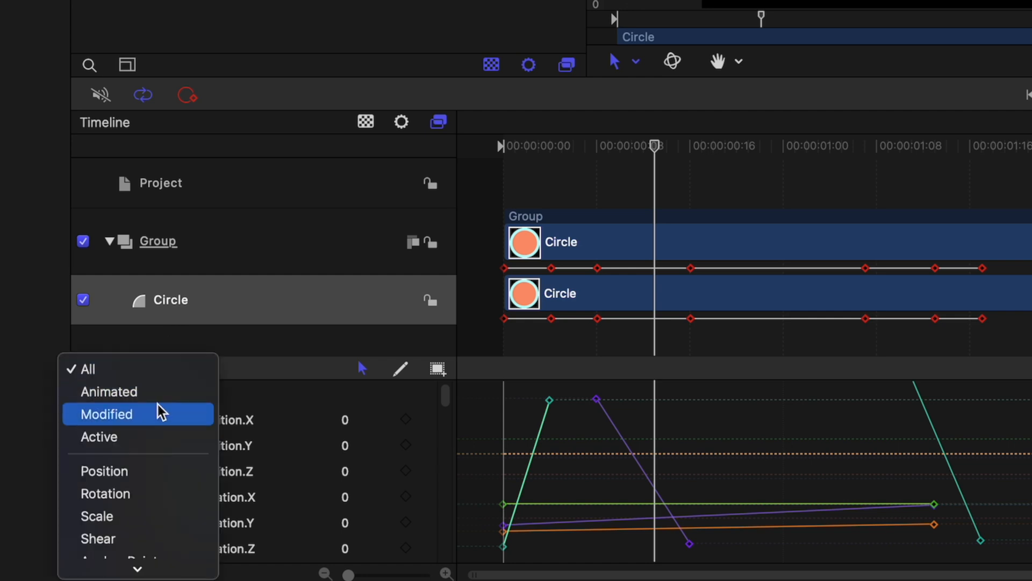
pyautogui.moveTo(152, 394)
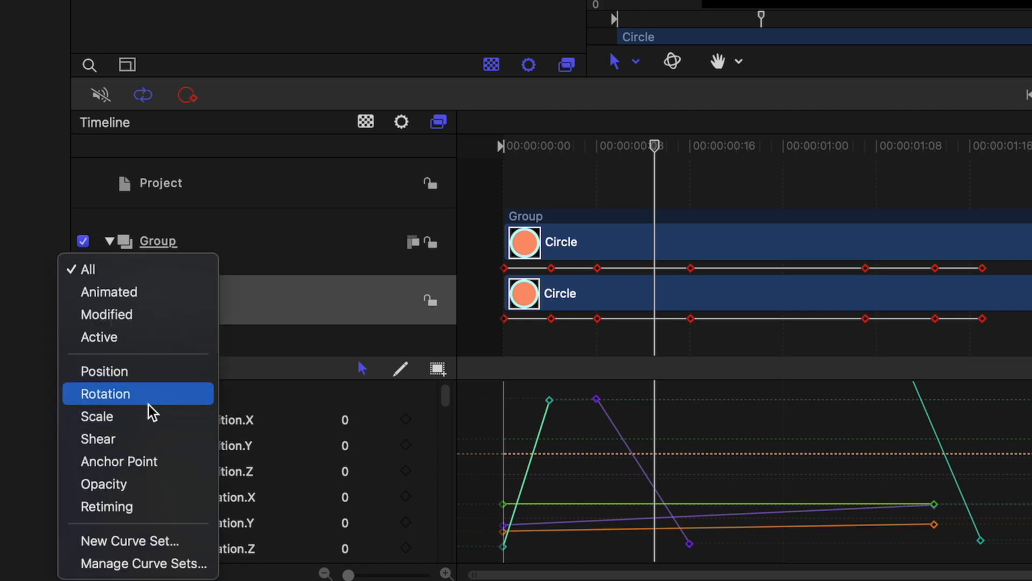
pyautogui.click(103, 483)
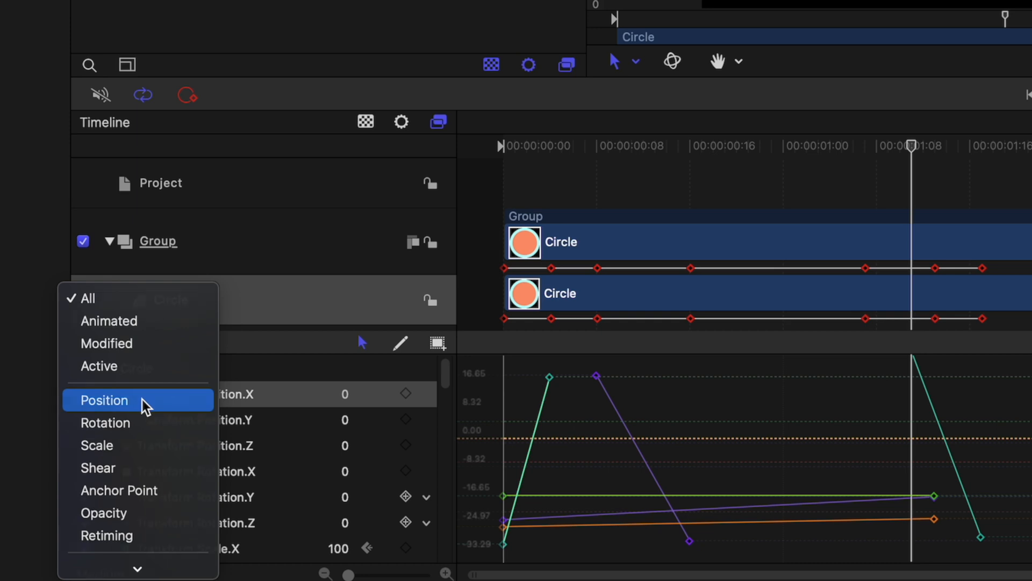
pyautogui.click(103, 400)
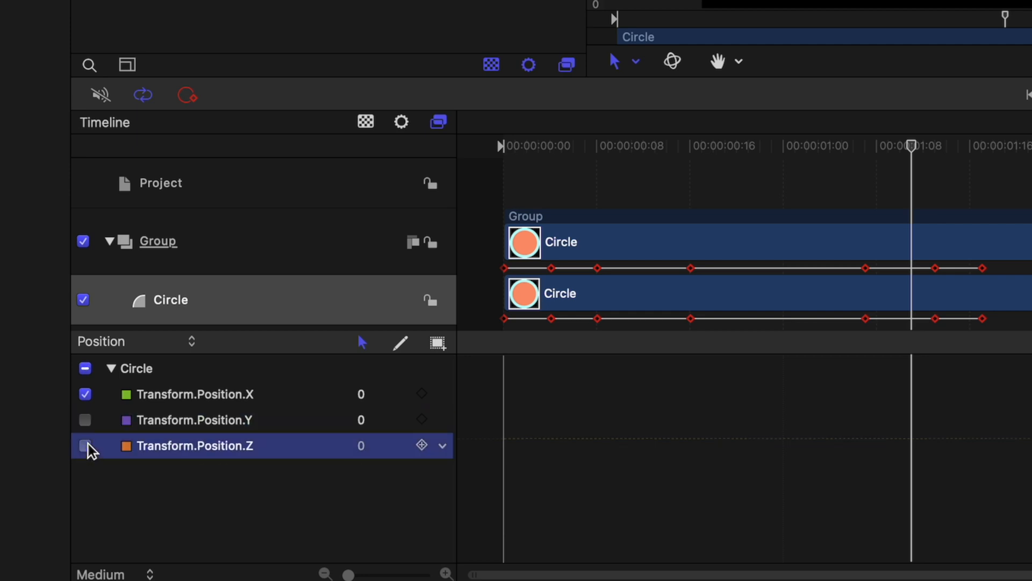
pyautogui.click(194, 394)
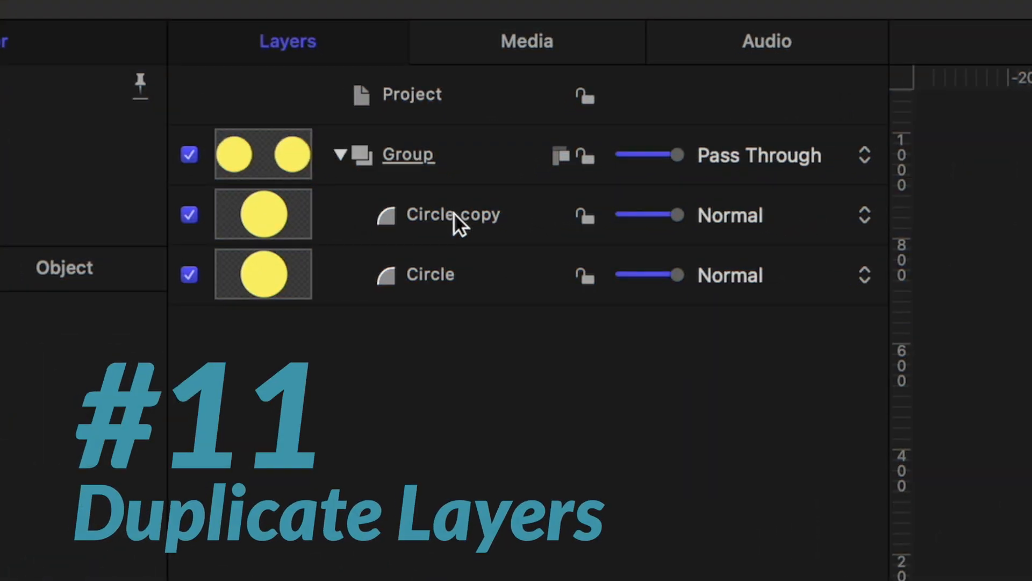
# Duplicate the Circle copy layer from its context menu inside the group
pyautogui.rightClick(452, 215)
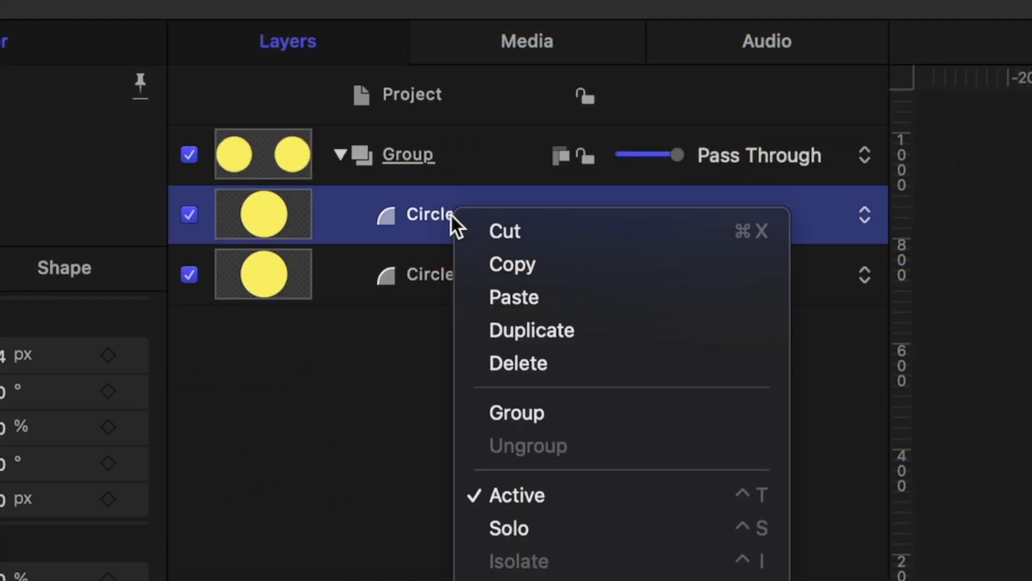
pyautogui.click(530, 329)
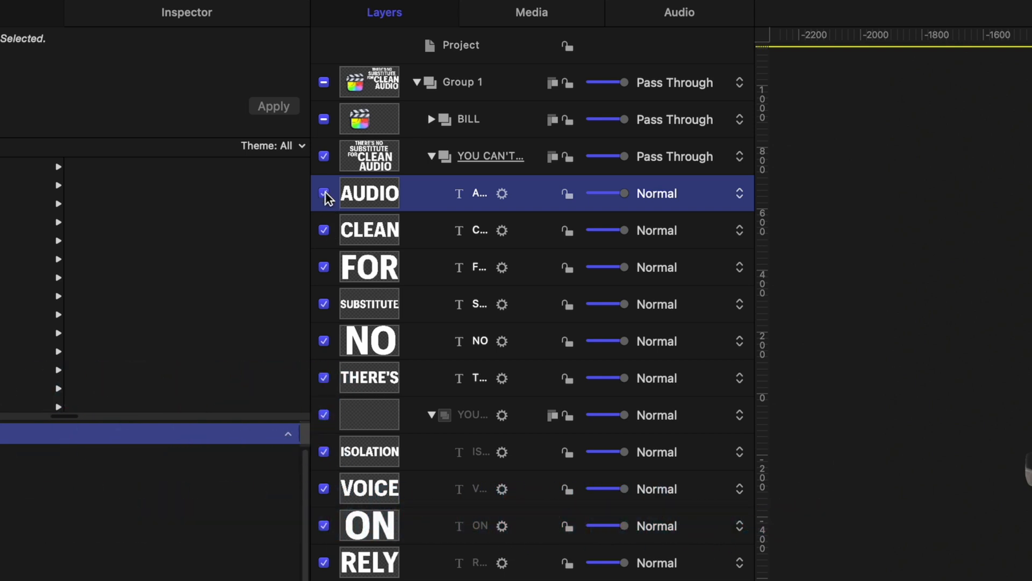
# Hide the AUDIO text layer and turn off layer thumbnails while expanding the YOU CAN'T RELY groups
pyautogui.click(323, 193)
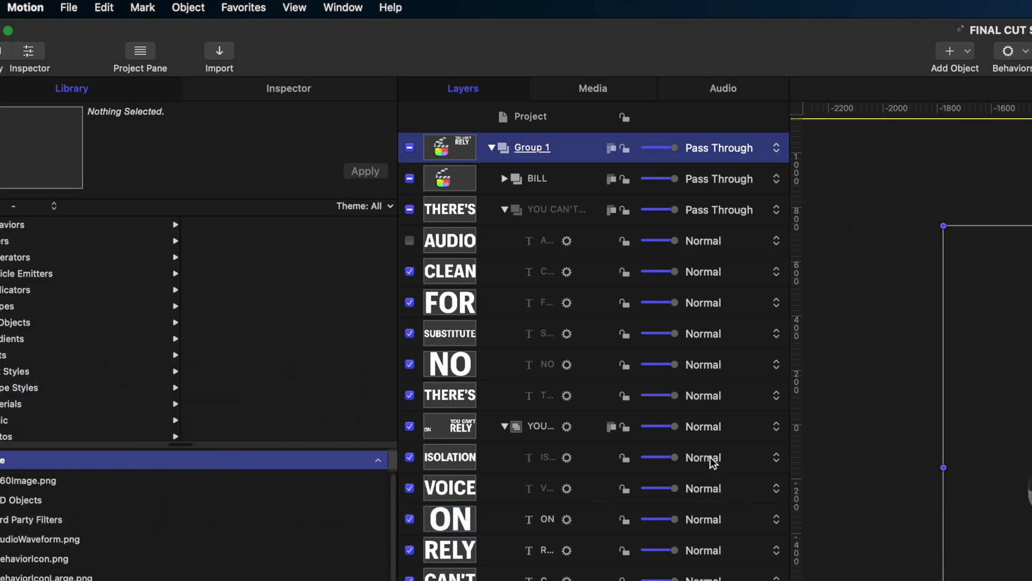
pyautogui.click(293, 8)
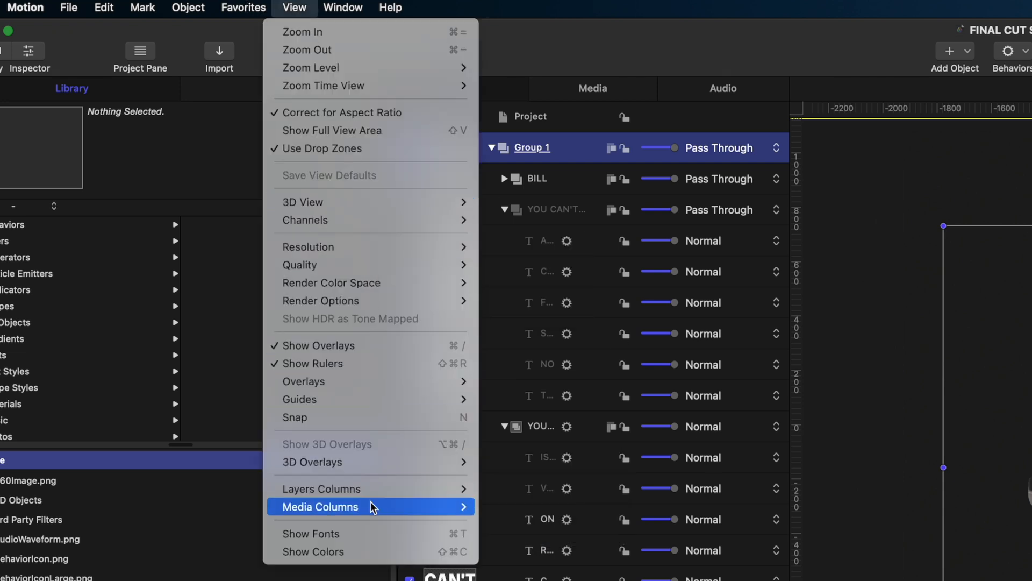
pyautogui.moveTo(372, 488)
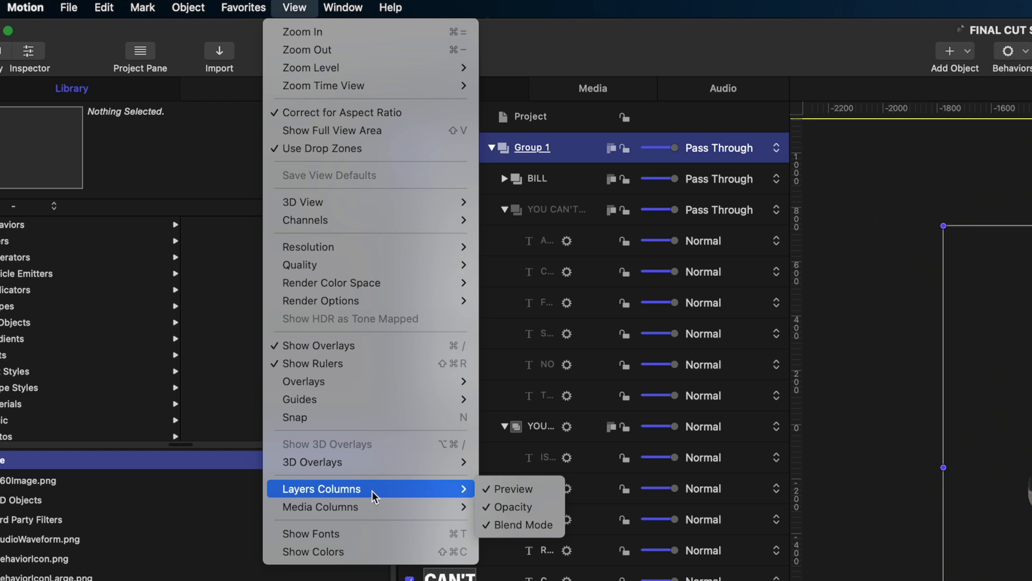
pyautogui.moveTo(512, 488)
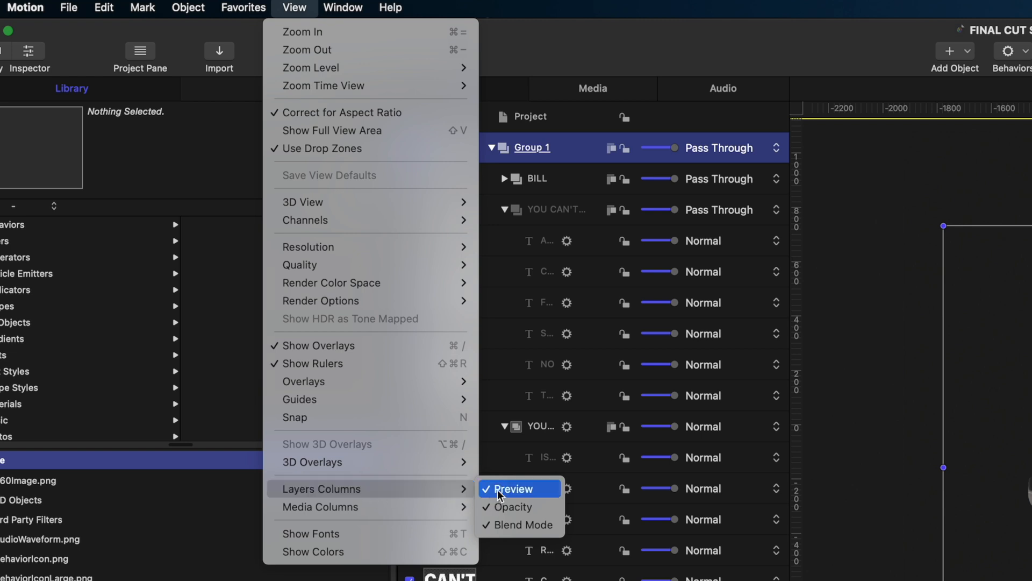
pyautogui.moveTo(518, 499)
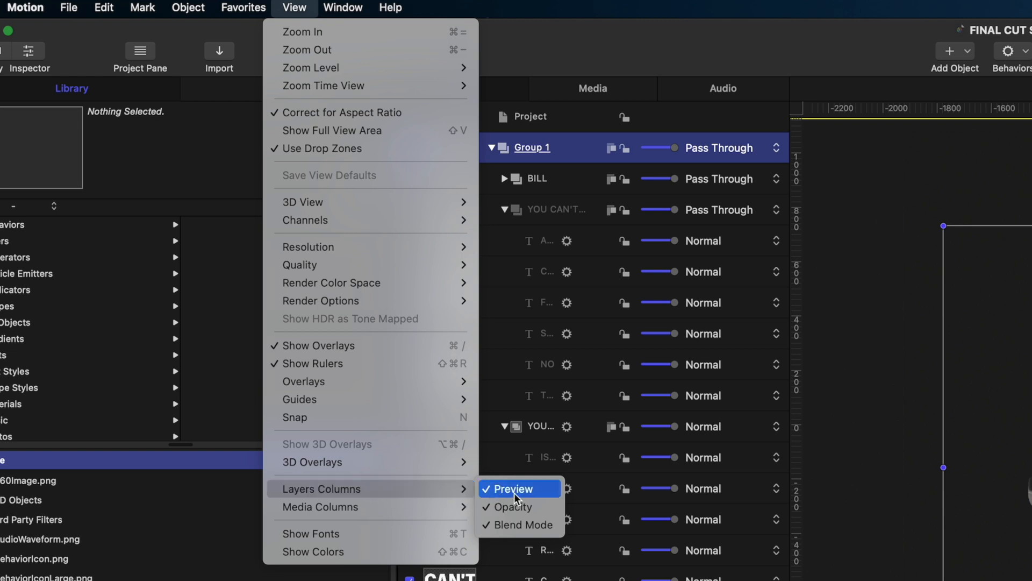
pyautogui.click(514, 488)
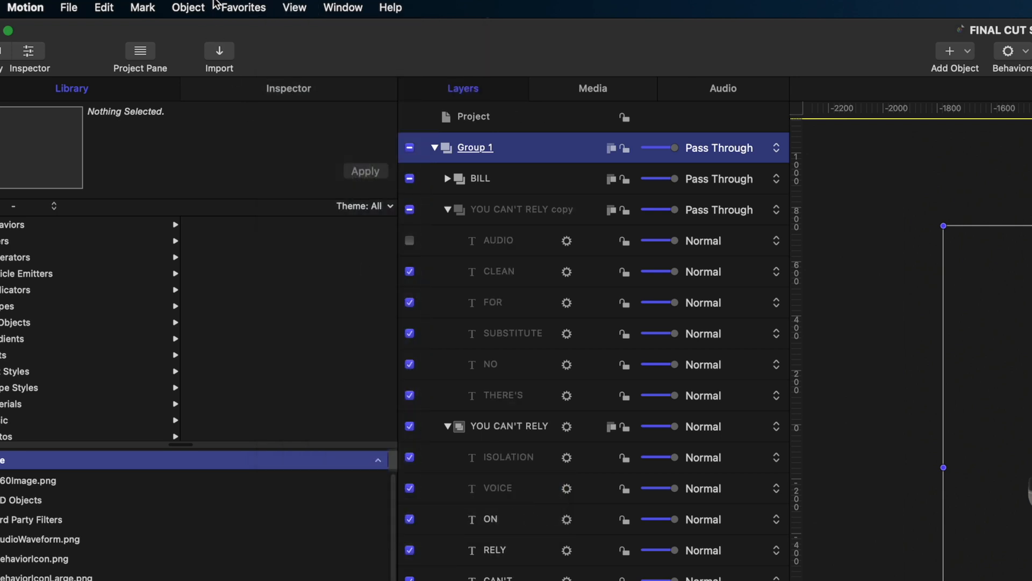
pyautogui.click(293, 8)
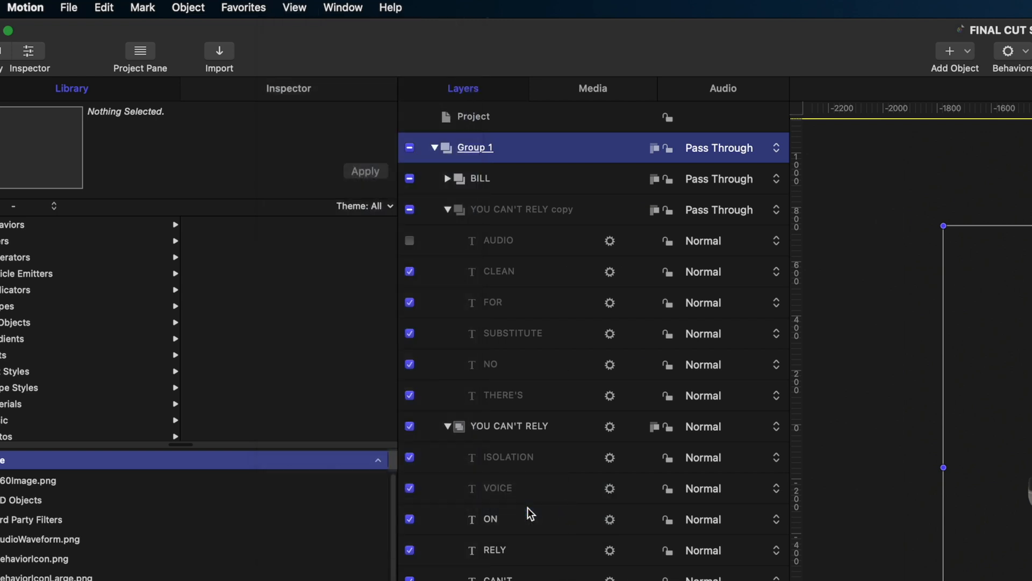
pyautogui.click(294, 8)
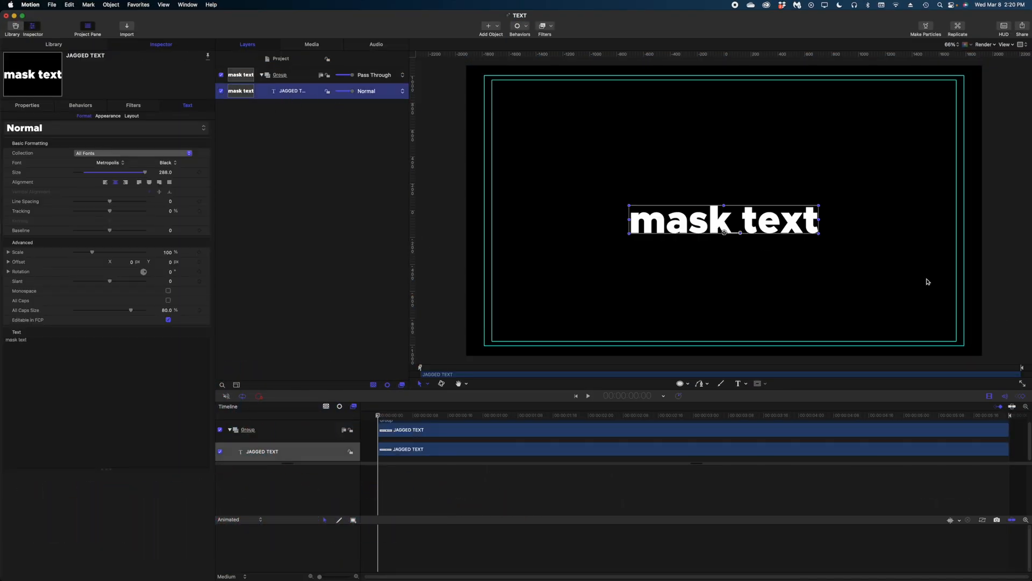
pyautogui.moveTo(702, 179)
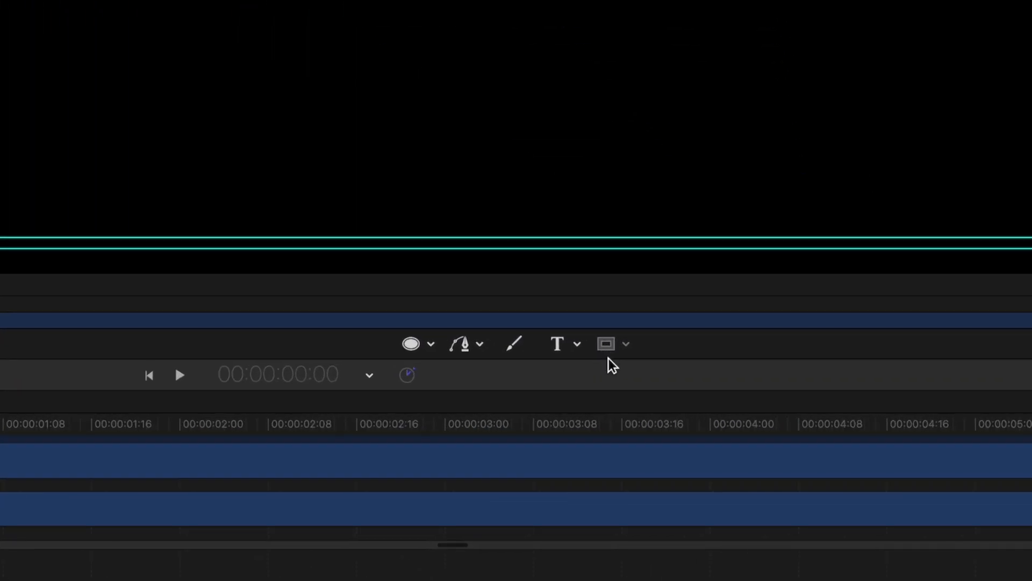
pyautogui.moveTo(609, 365)
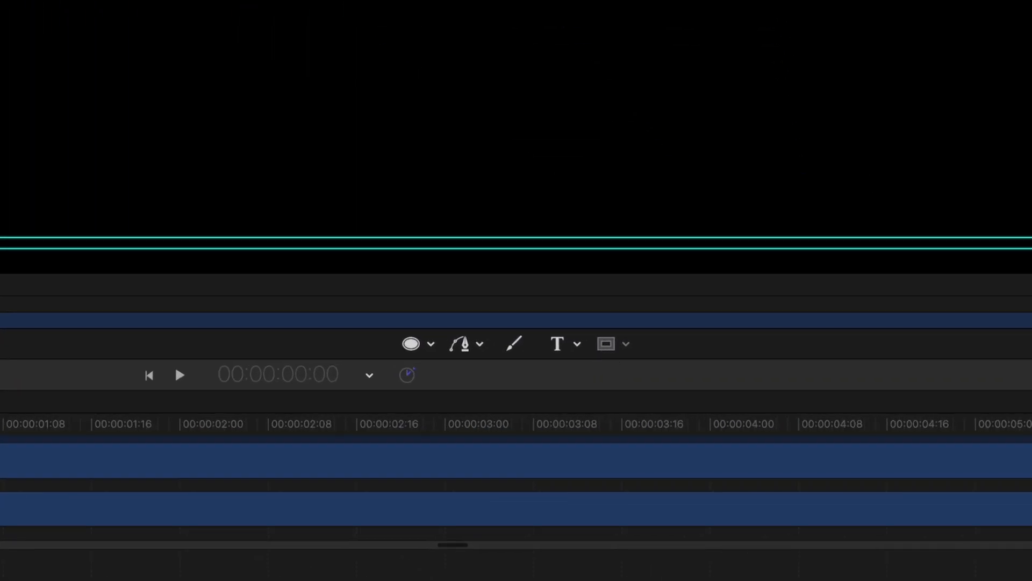
# Group the mask text layer into its own new group from the layer's context menu
pyautogui.rightClick(166, 120)
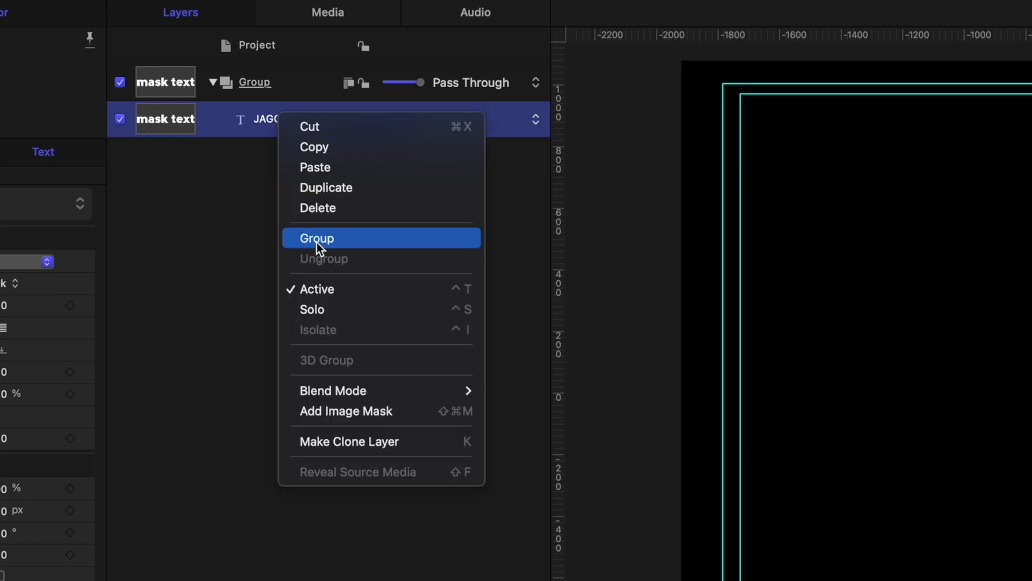
pyautogui.click(317, 238)
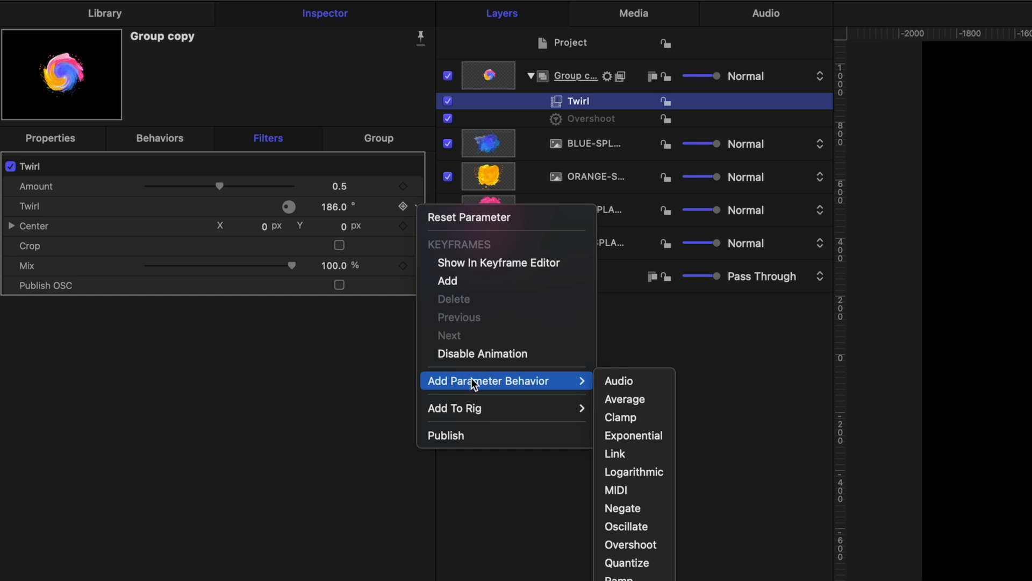
# Add a parameter behavior to the Twirl filter's twirl angle on the paint splash group
pyautogui.click(630, 544)
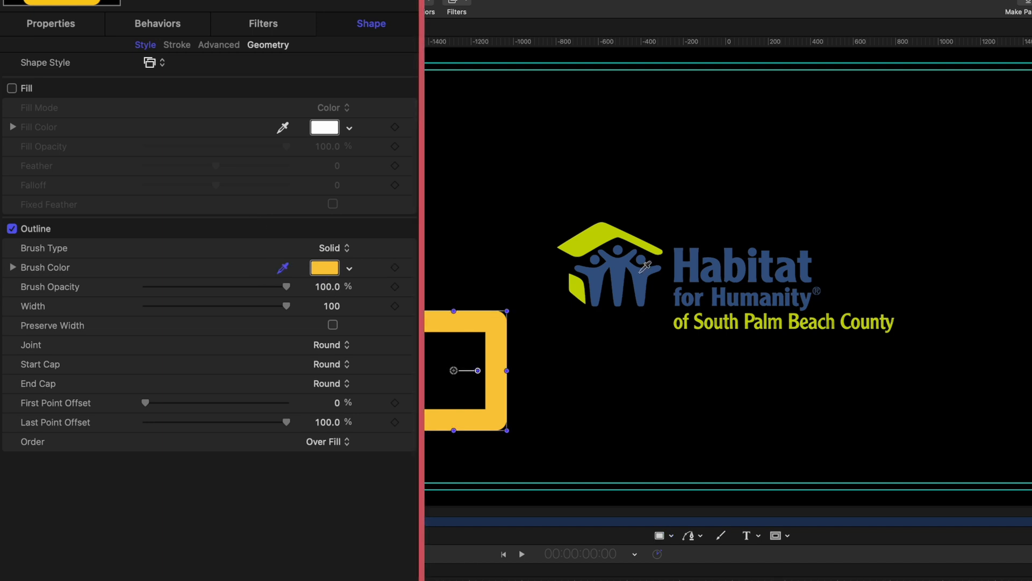
# Sample the logo's dark blue as the brush colour and bring up the Colors window
pyautogui.click(324, 268)
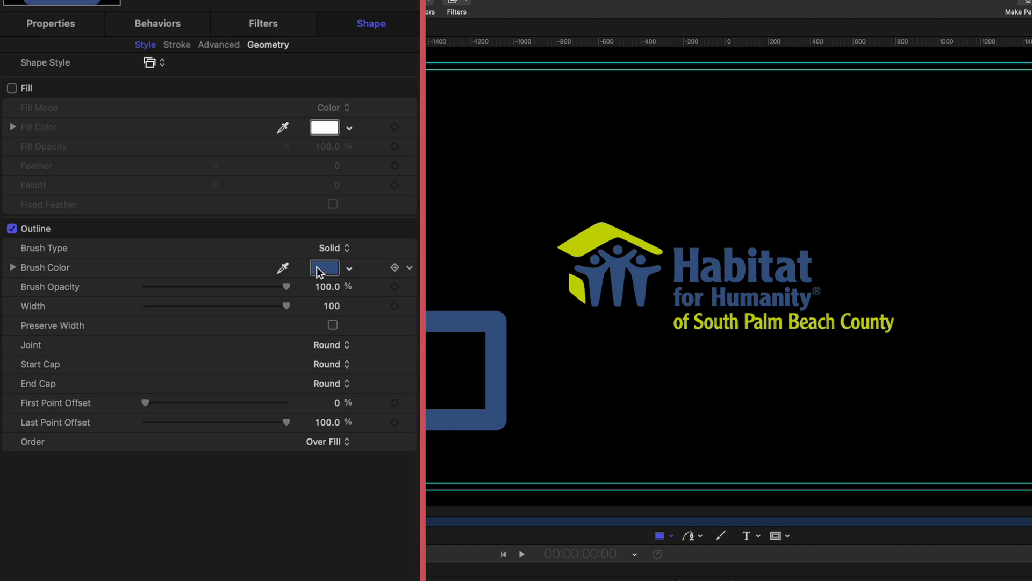
pyautogui.click(324, 268)
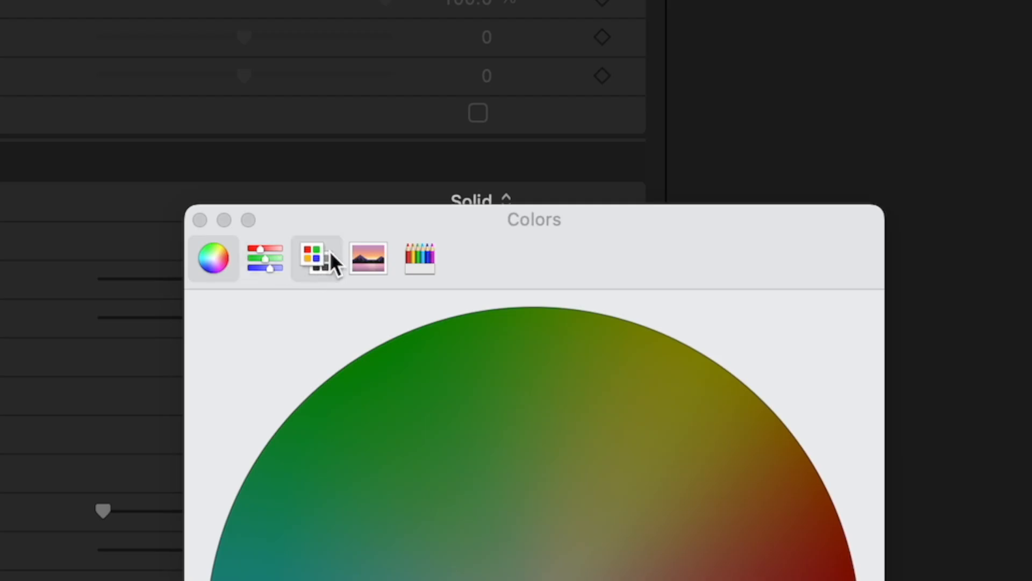
# Create a new colour palette and add the Habitat Green colour to it
pyautogui.click(316, 257)
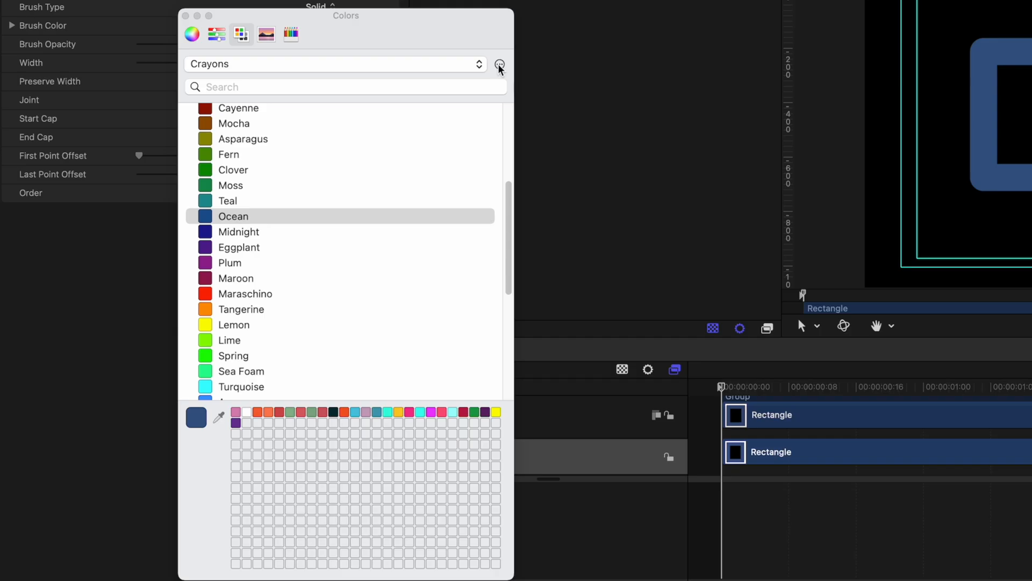
pyautogui.click(499, 63)
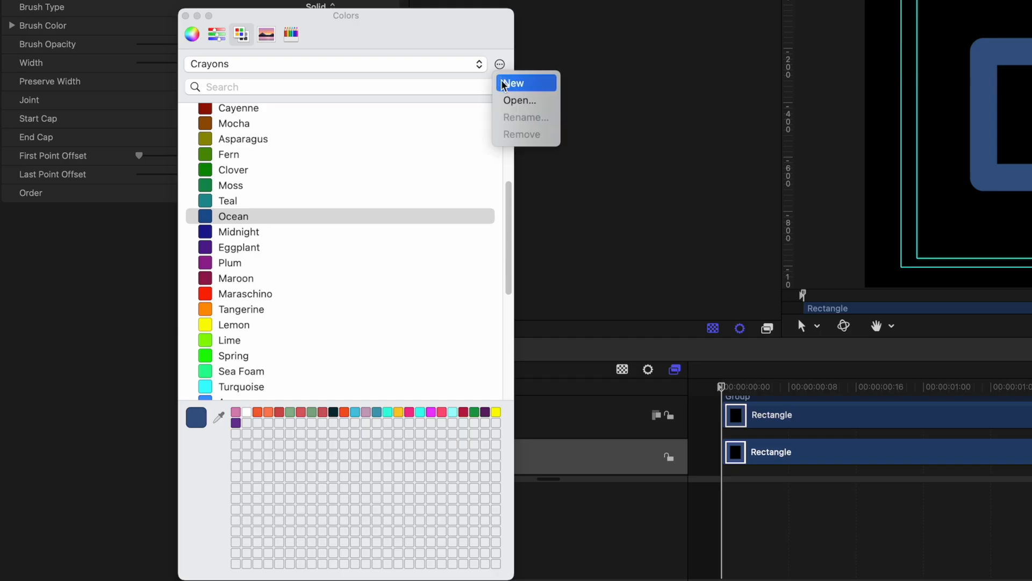
pyautogui.click(513, 83)
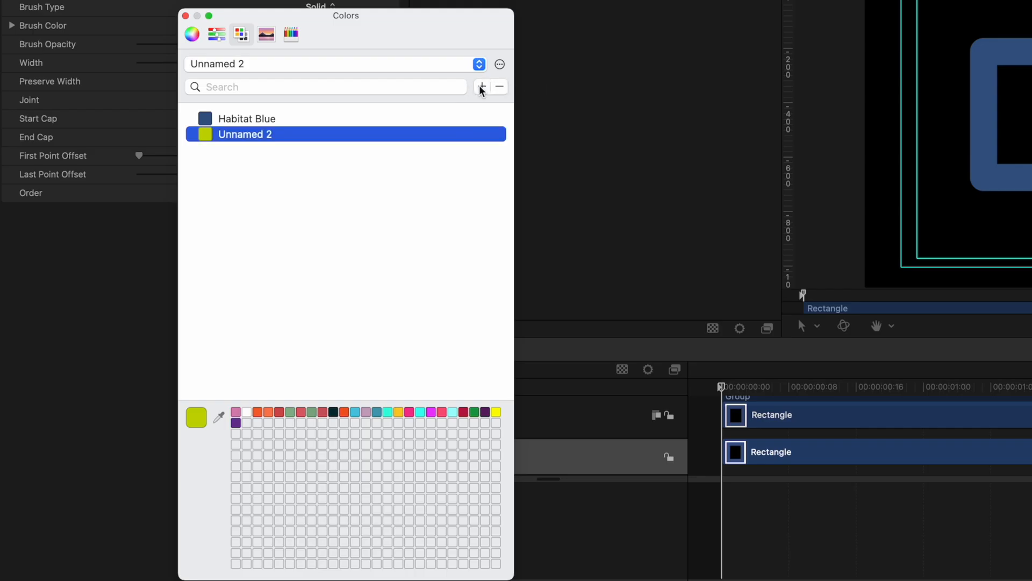
pyautogui.write('Habitat Green')
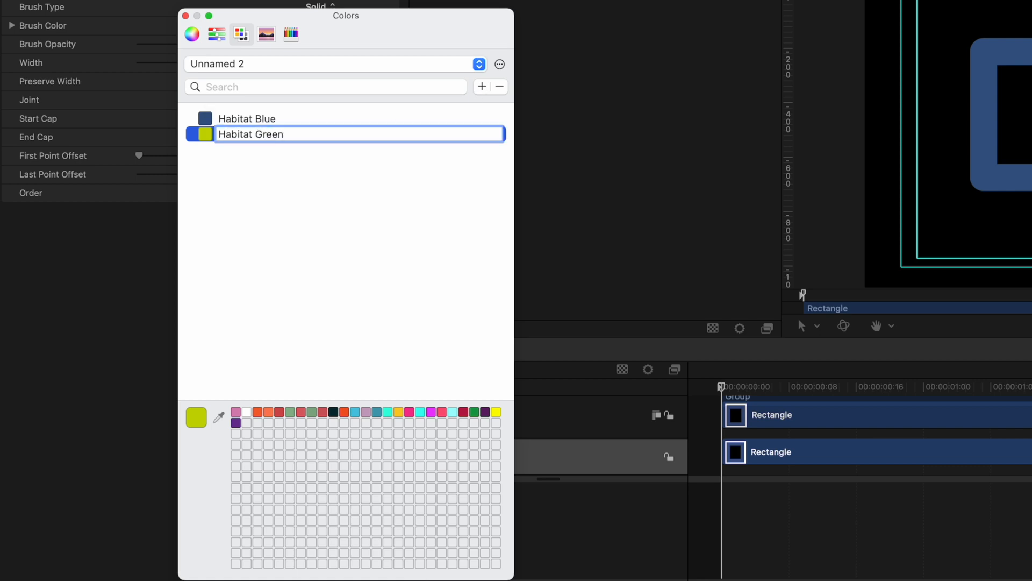
# Rename the new palette to Habitat for Humanity and confirm
pyautogui.click(500, 63)
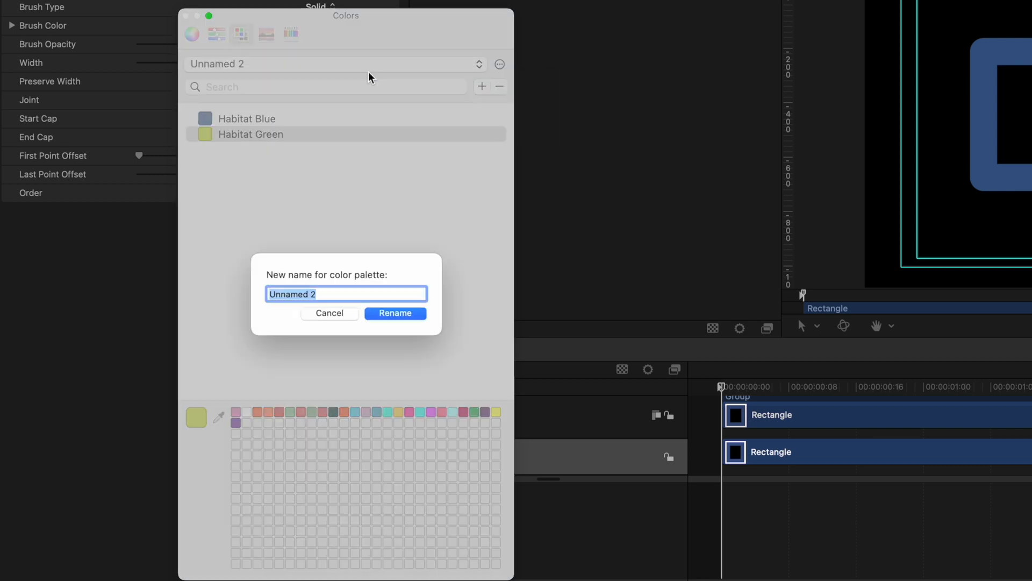
pyautogui.write('Habitat for Humanity')
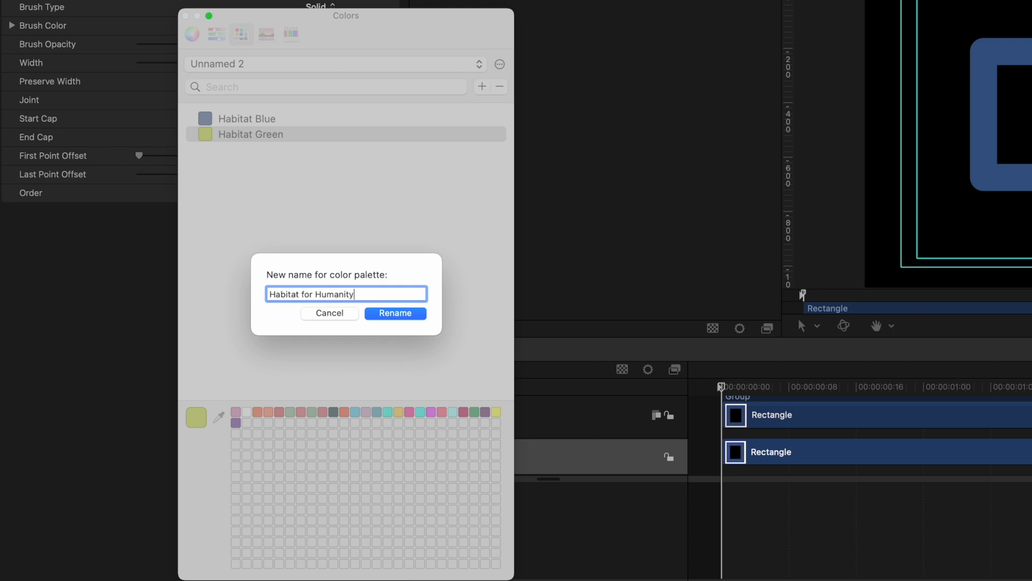
pyautogui.click(395, 313)
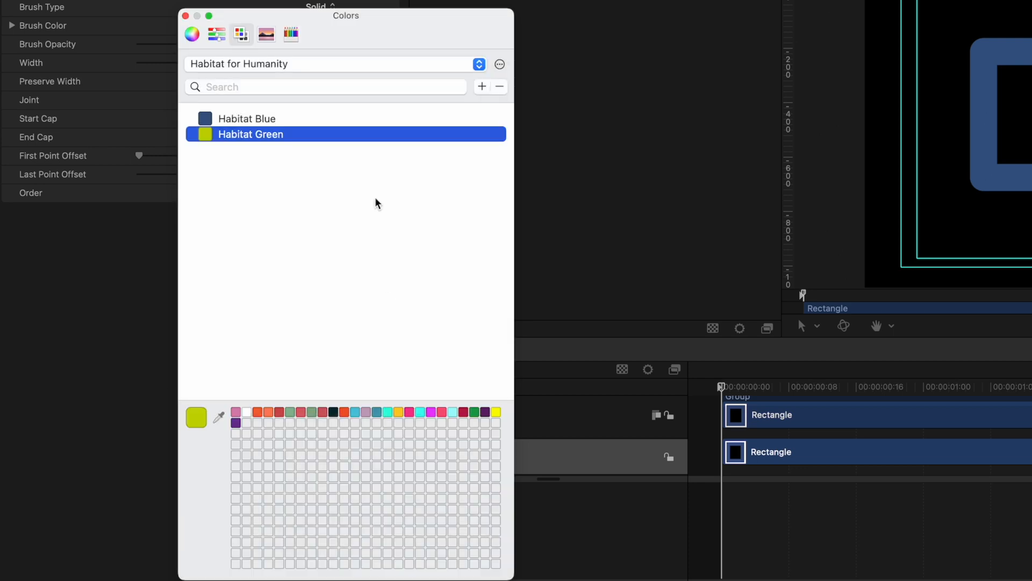
pyautogui.click(479, 64)
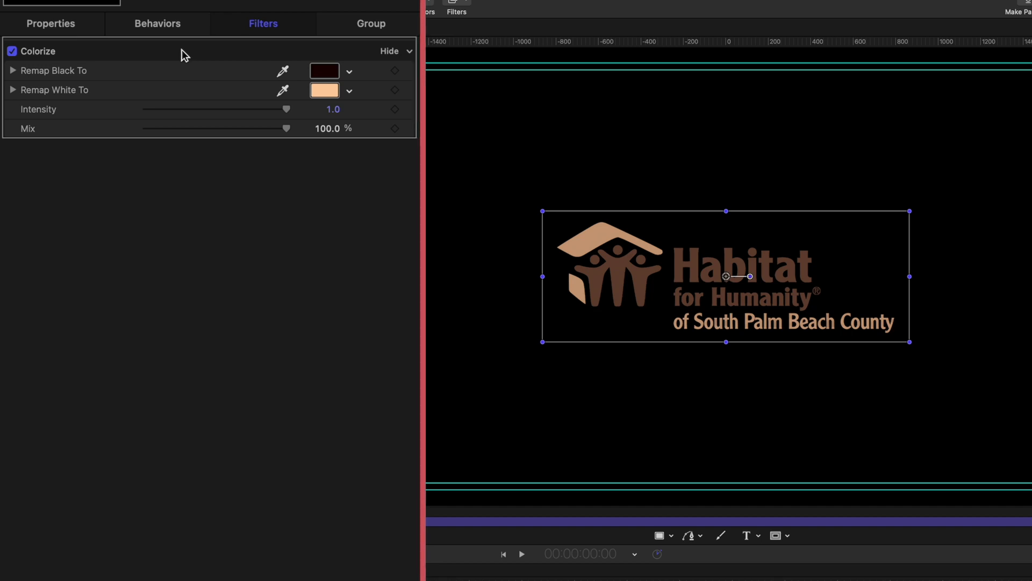
# Remap the Colorize filter's black tones to Habitat Blue from the custom palette
pyautogui.click(323, 70)
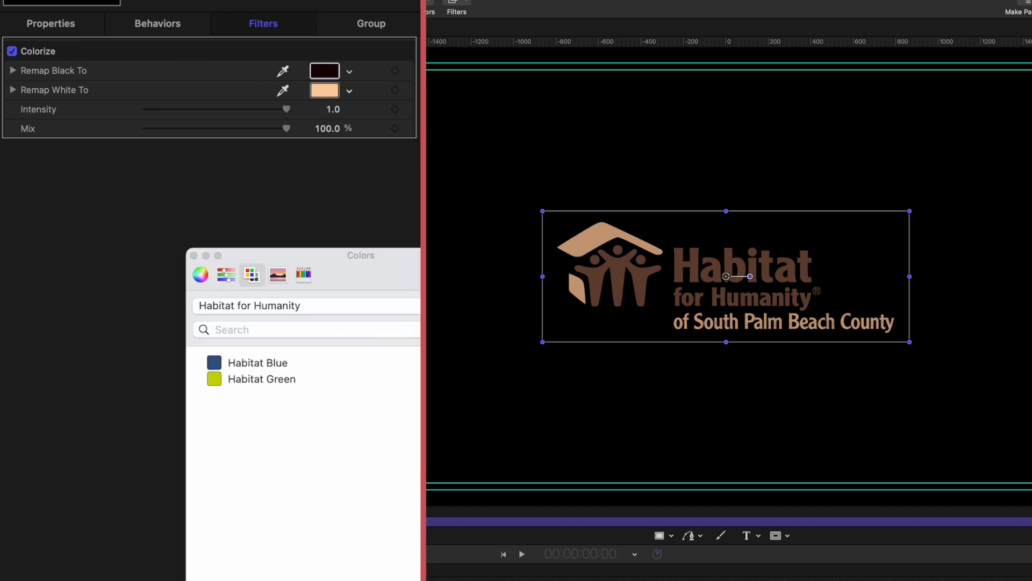
pyautogui.click(257, 362)
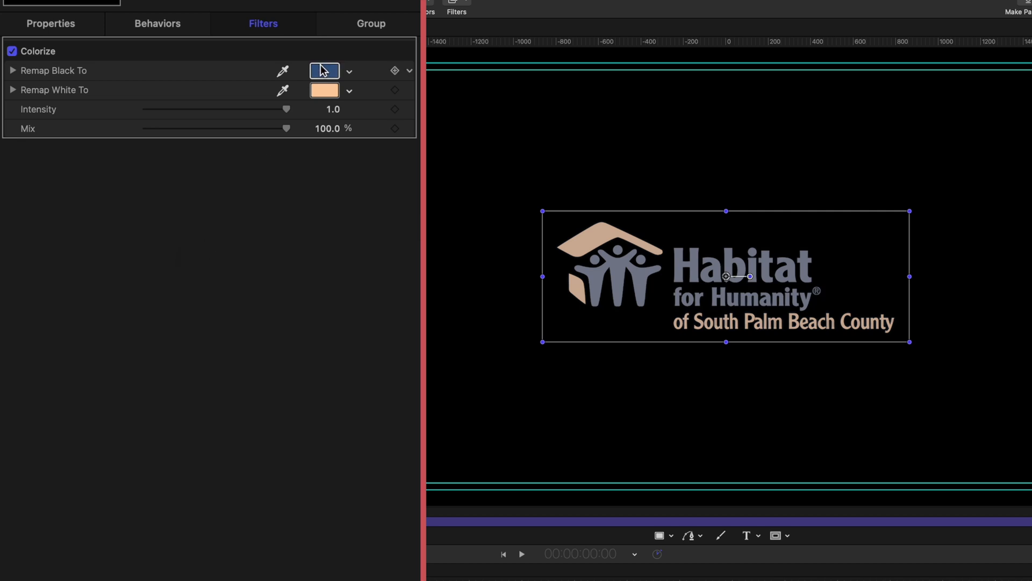
pyautogui.click(324, 91)
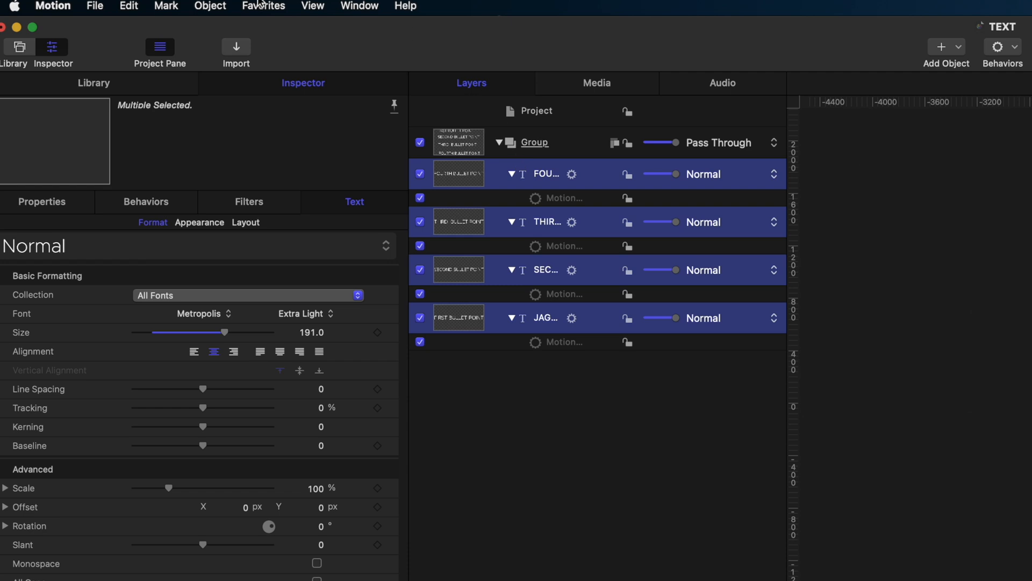
# Align the four bullet-point text layers on their left edges via Object > Alignment
pyautogui.click(209, 6)
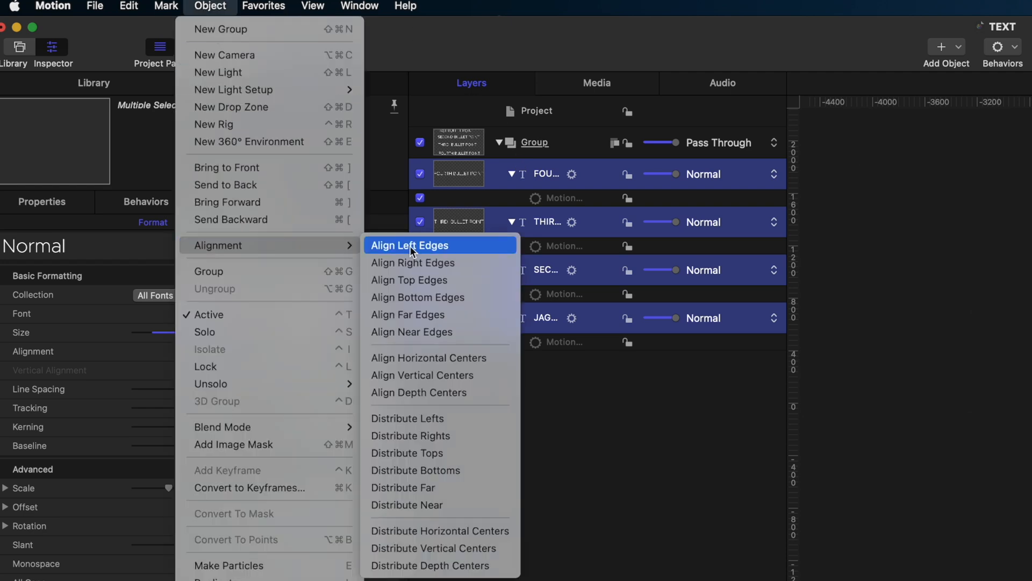
pyautogui.click(410, 245)
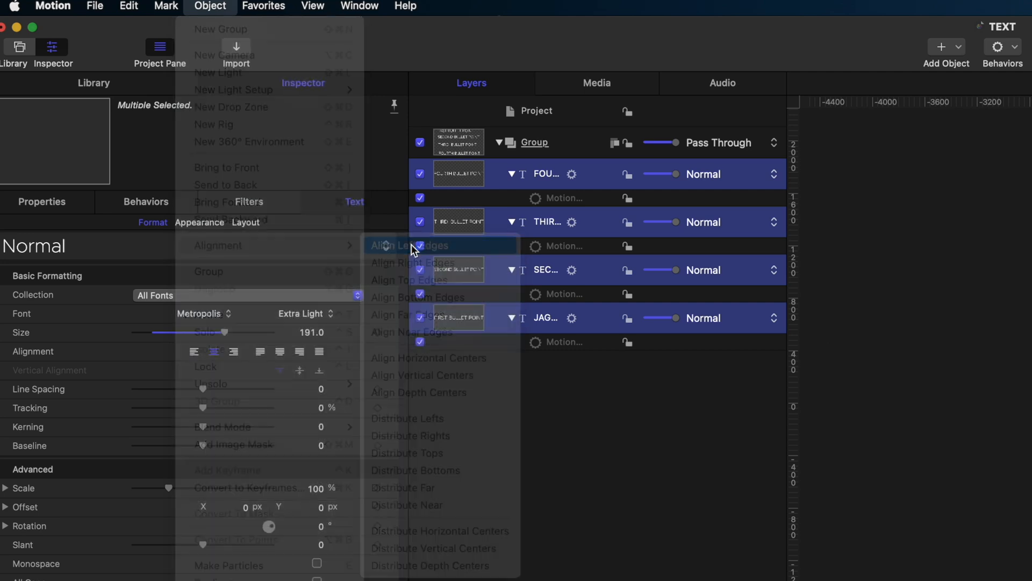
pyautogui.click(408, 246)
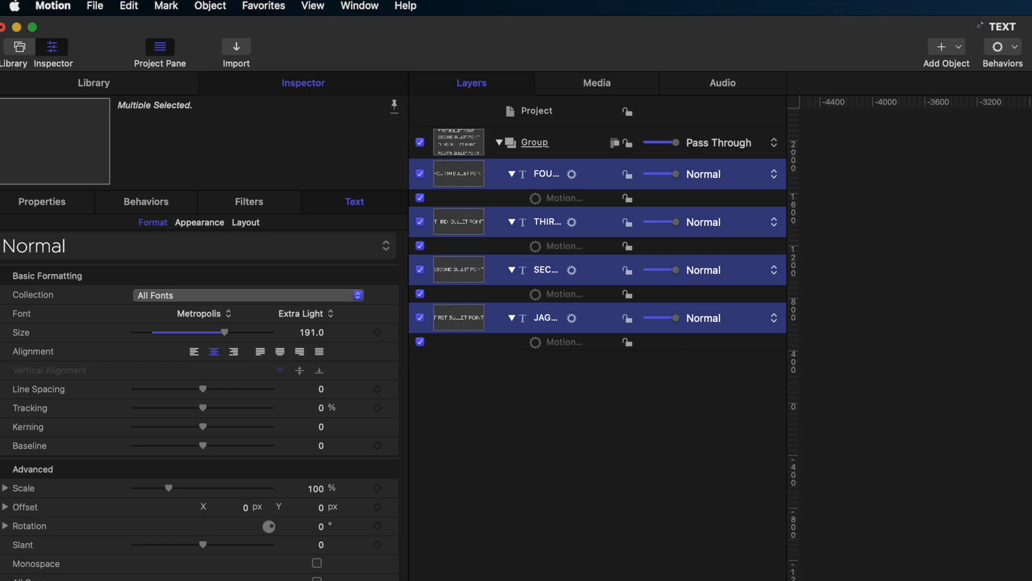
pyautogui.moveTo(465, 316)
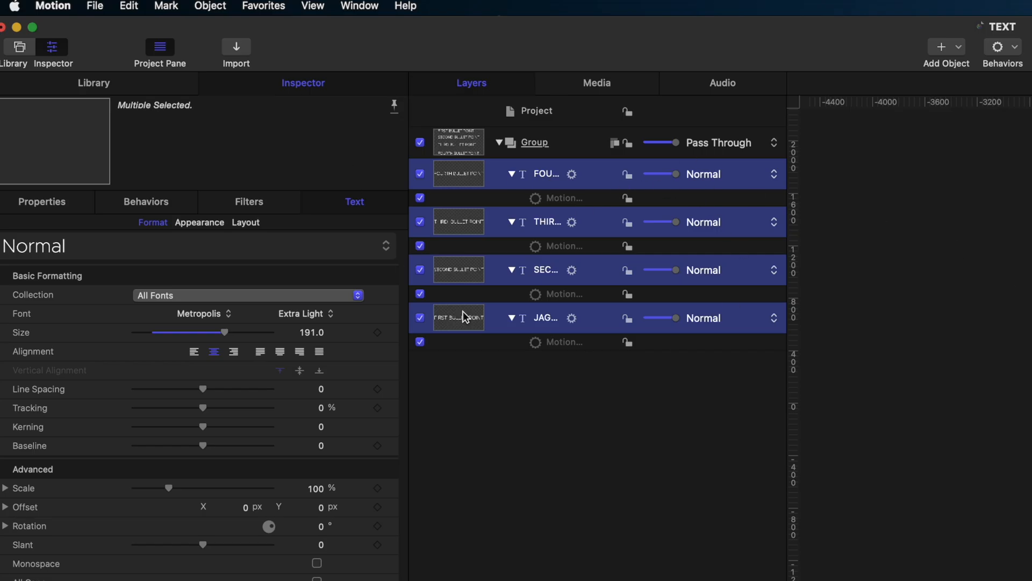
pyautogui.moveTo(201, 6)
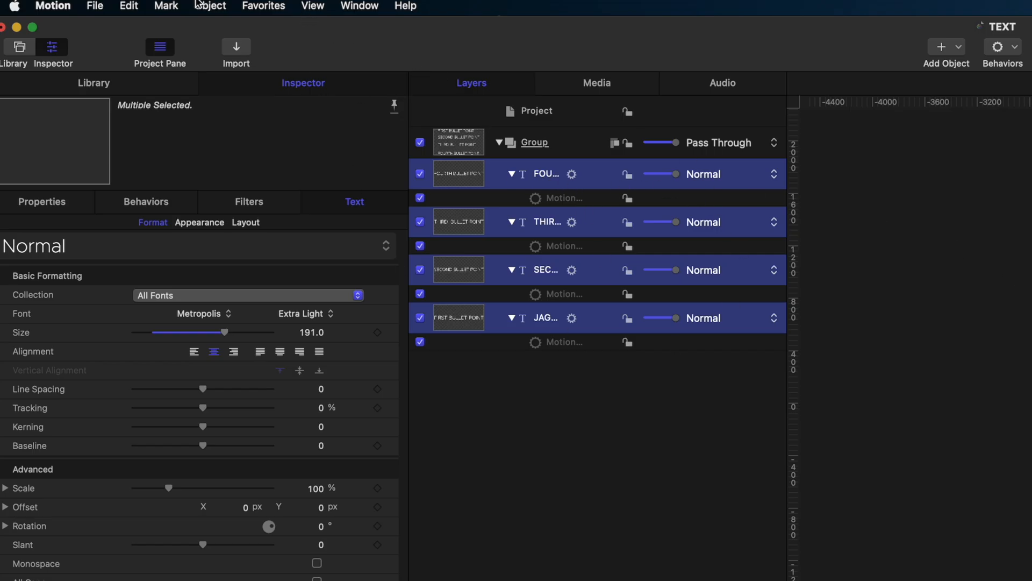
# Distribute the bullet-point layers evenly by their tops
pyautogui.click(209, 7)
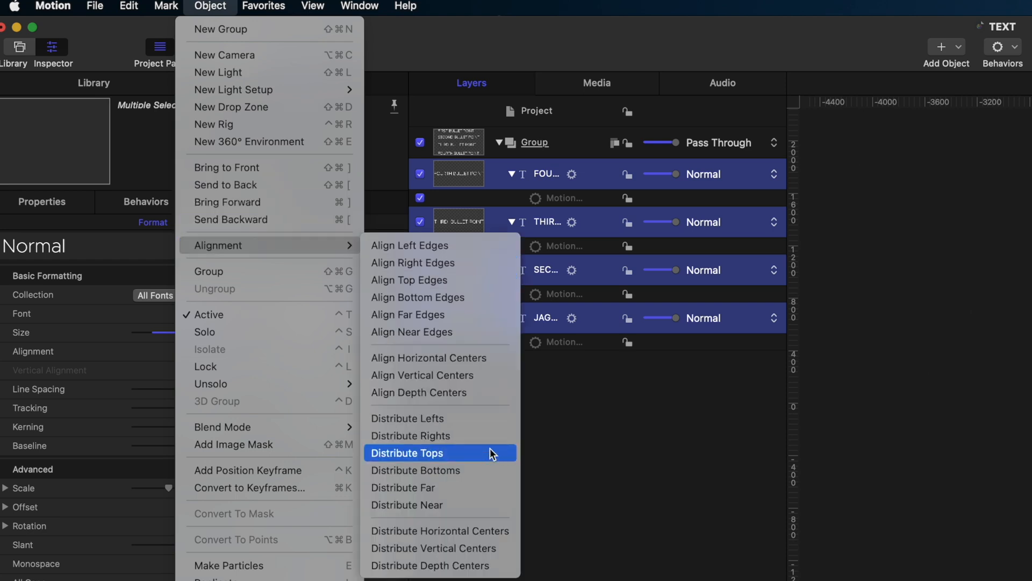
pyautogui.click(407, 453)
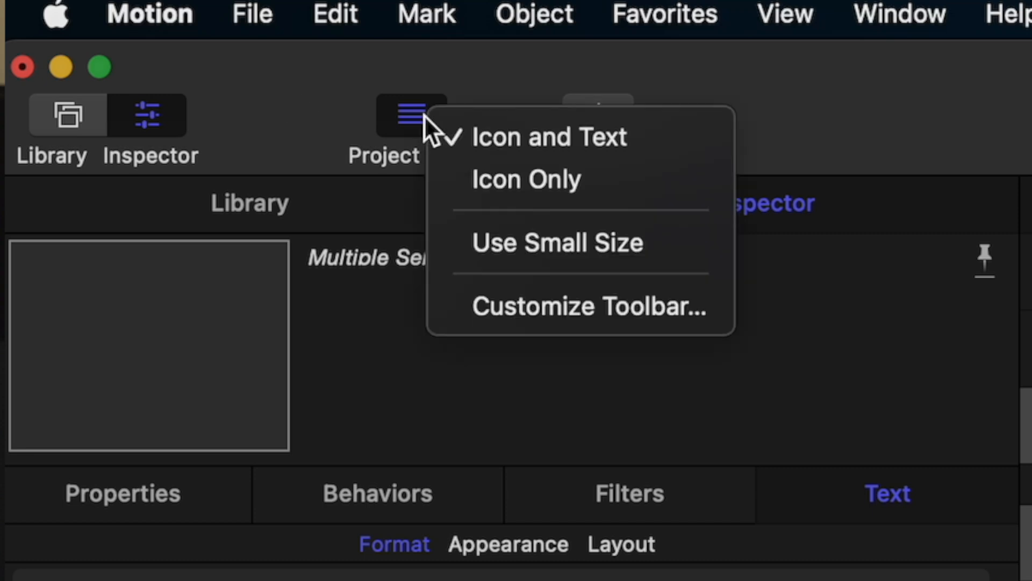
pyautogui.moveTo(527, 286)
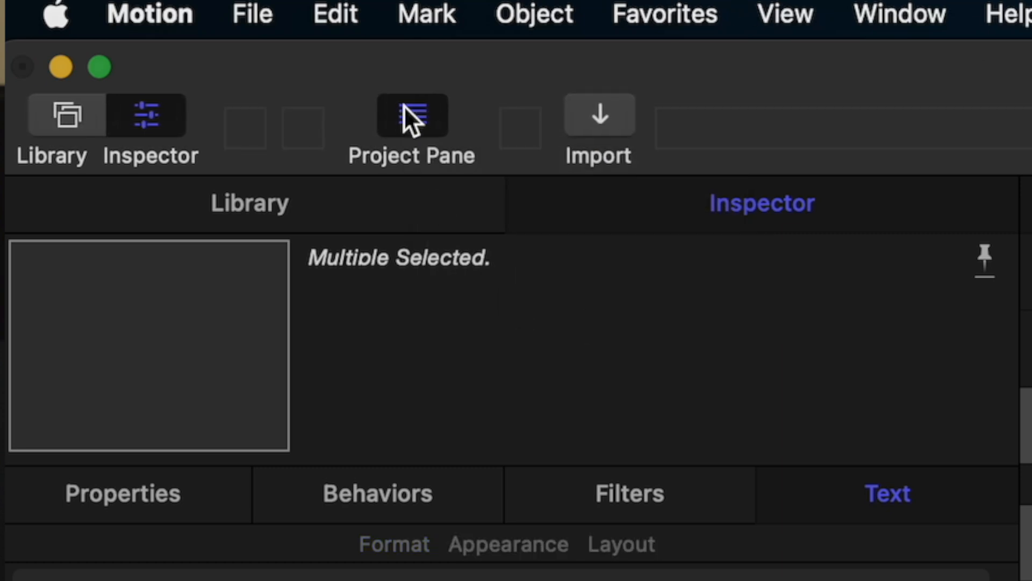
# Bring up the Customize Toolbar sheet listing available toolbar items
pyautogui.click(410, 116)
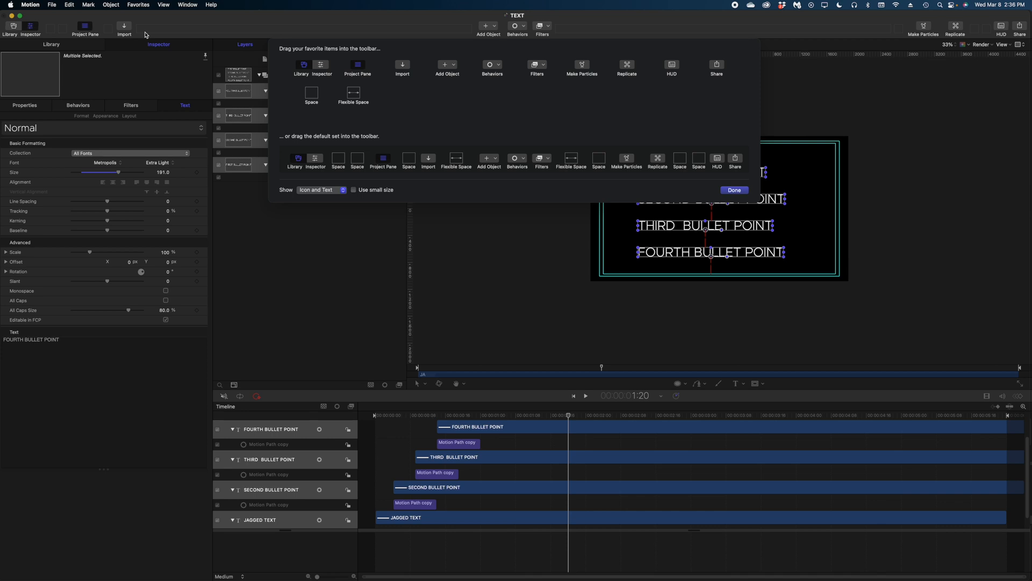
pyautogui.moveTo(139, 28)
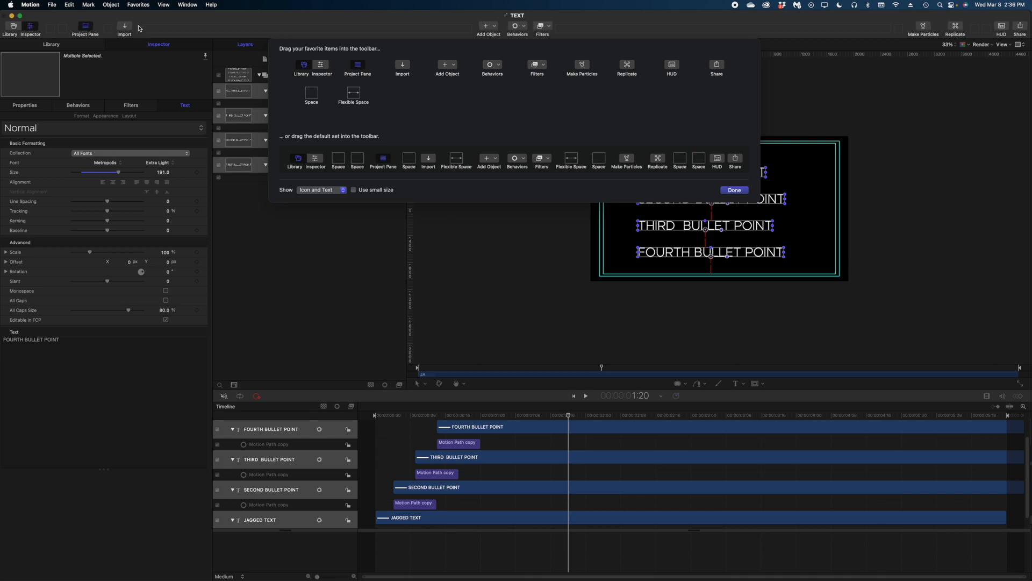
pyautogui.moveTo(834, 196)
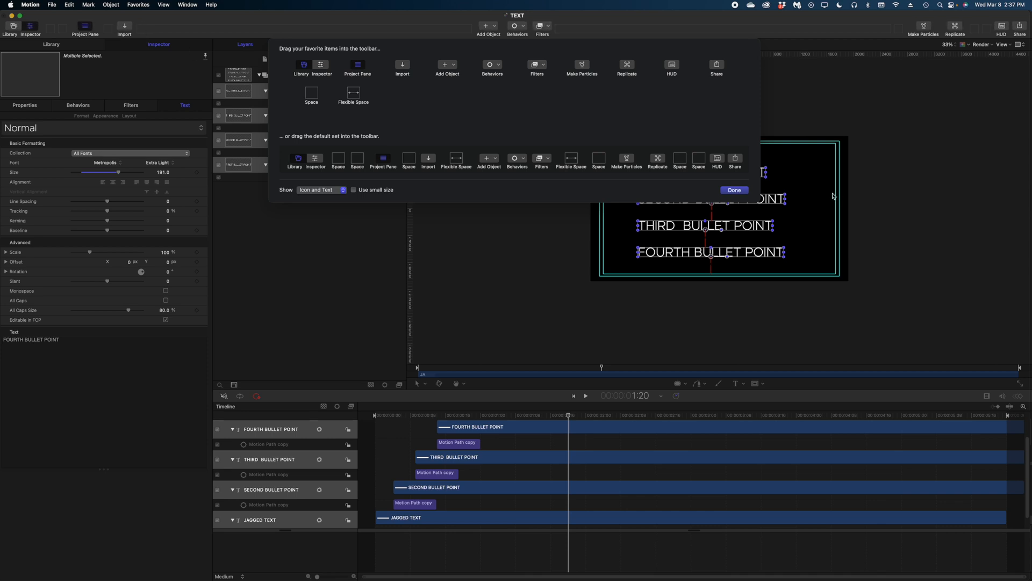